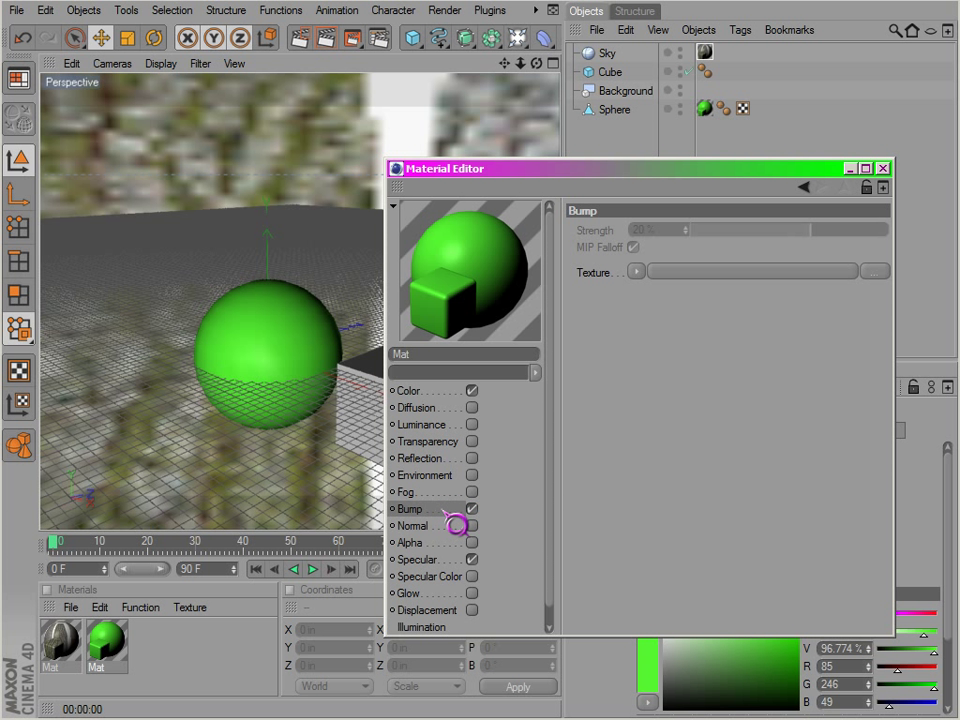
Select the Color channel and nudge its Brightness slider down and back up
{"action": "left_click", "coordinate": [408, 390]}
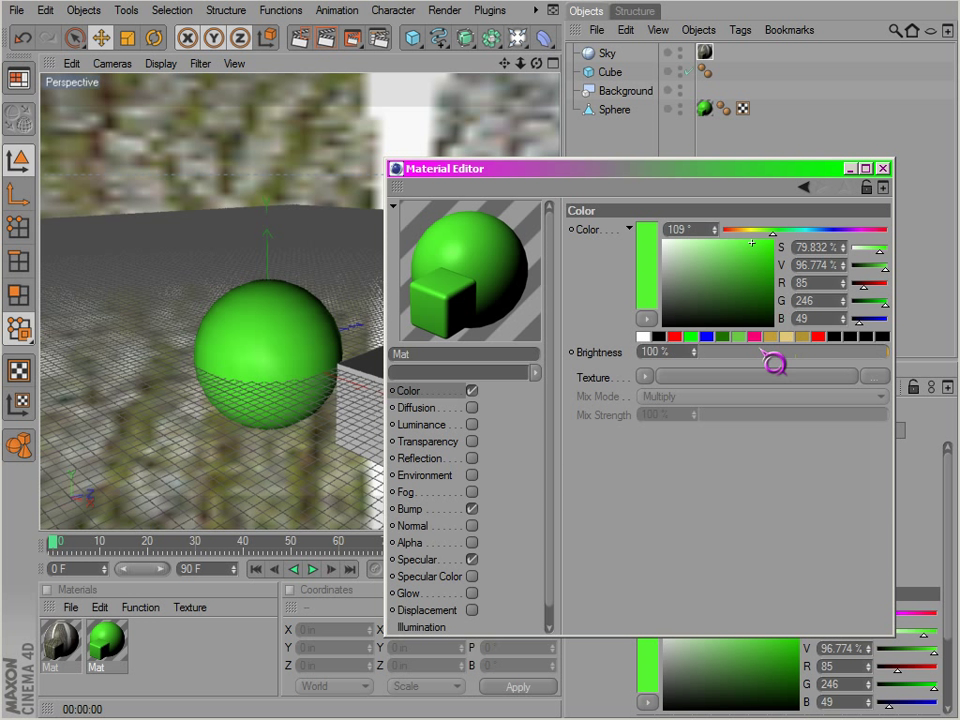
{"action": "left_click_drag", "start_coordinate": [776, 364], "coordinate": [730, 352]}
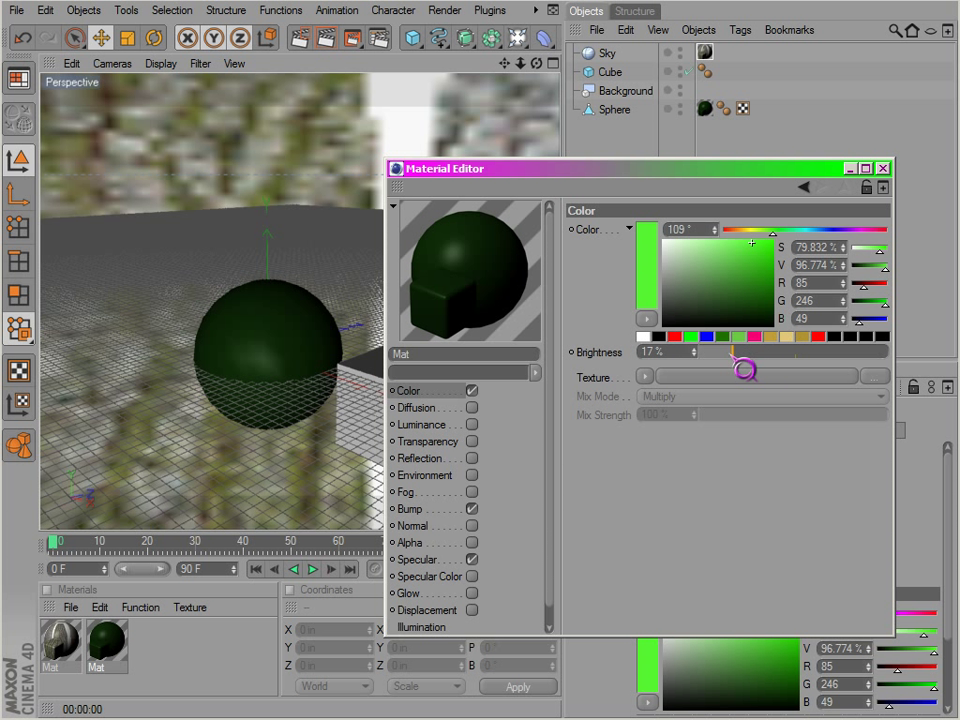
{"action": "left_click_drag", "start_coordinate": [744, 370], "coordinate": [782, 360]}
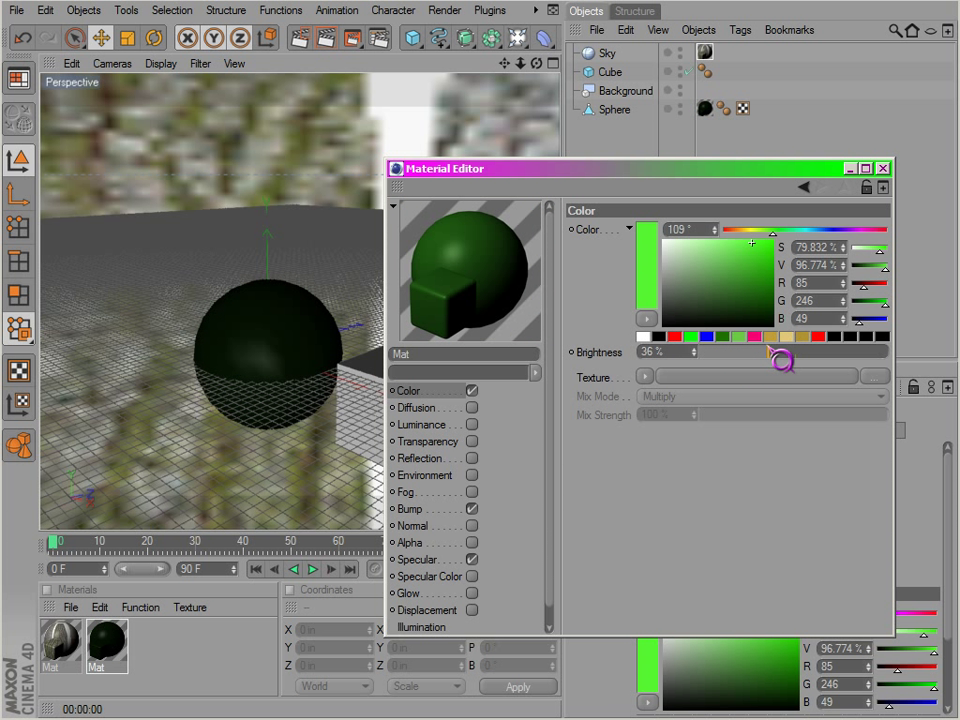
{"action": "left_click_drag", "start_coordinate": [784, 360], "coordinate": [764, 370]}
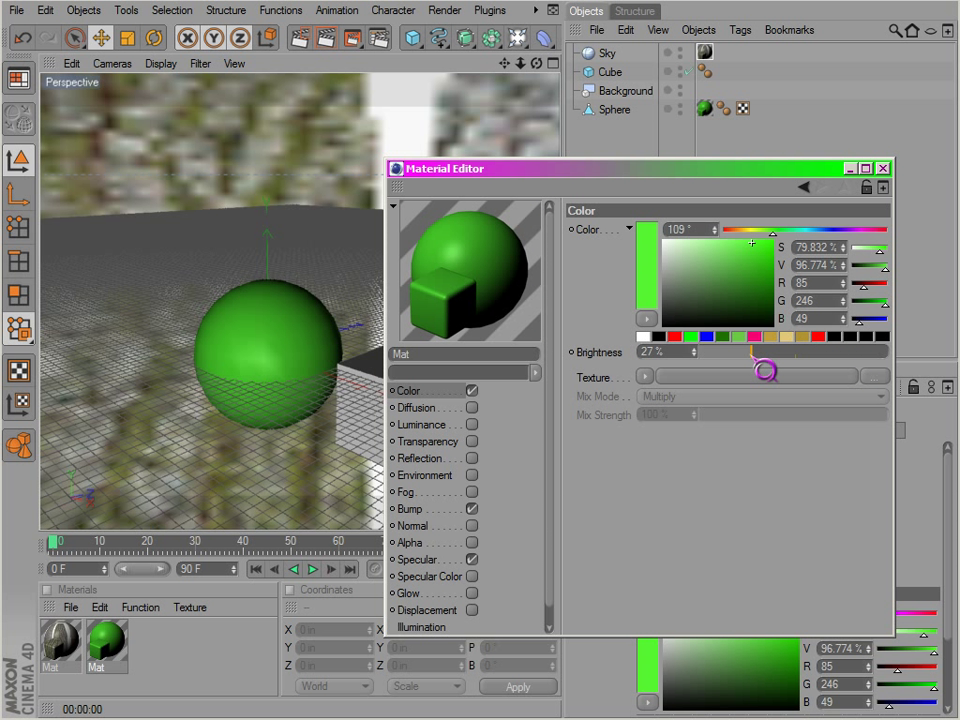
{"action": "left_click_drag", "start_coordinate": [764, 364], "coordinate": [780, 364]}
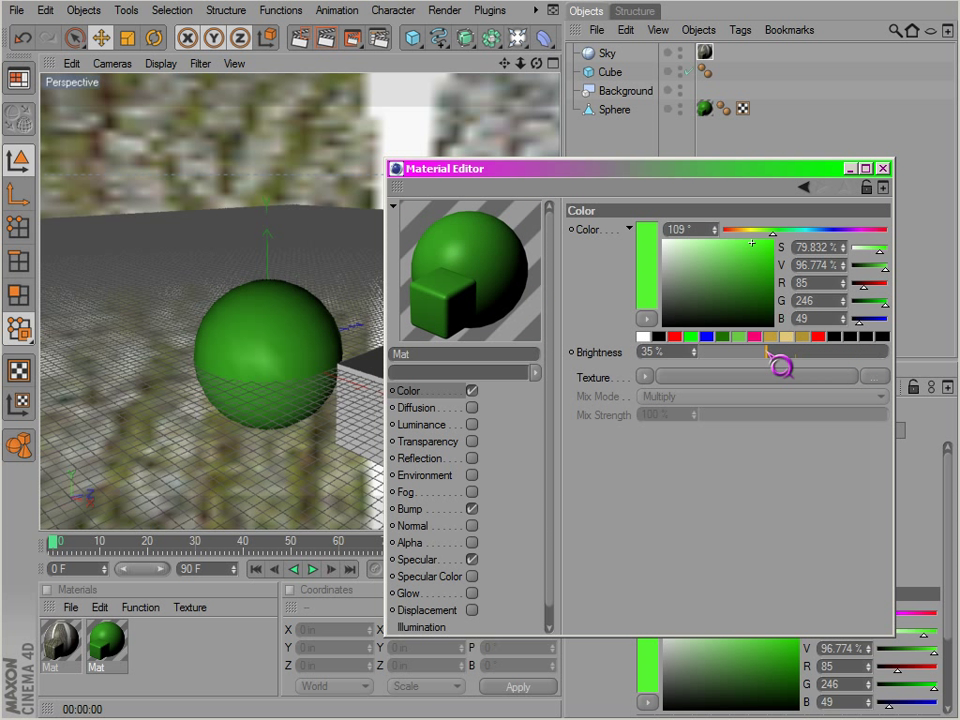
Load a Color shader as the colour texture and adjust brightness again
{"action": "left_click", "coordinate": [644, 376]}
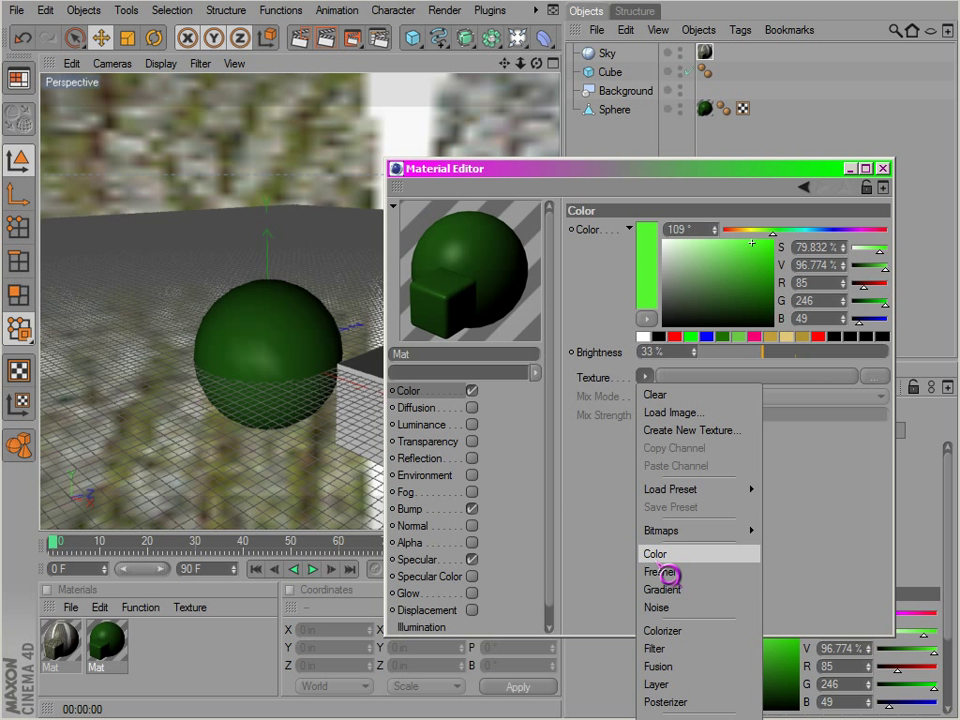
{"action": "left_click", "coordinate": [656, 552]}
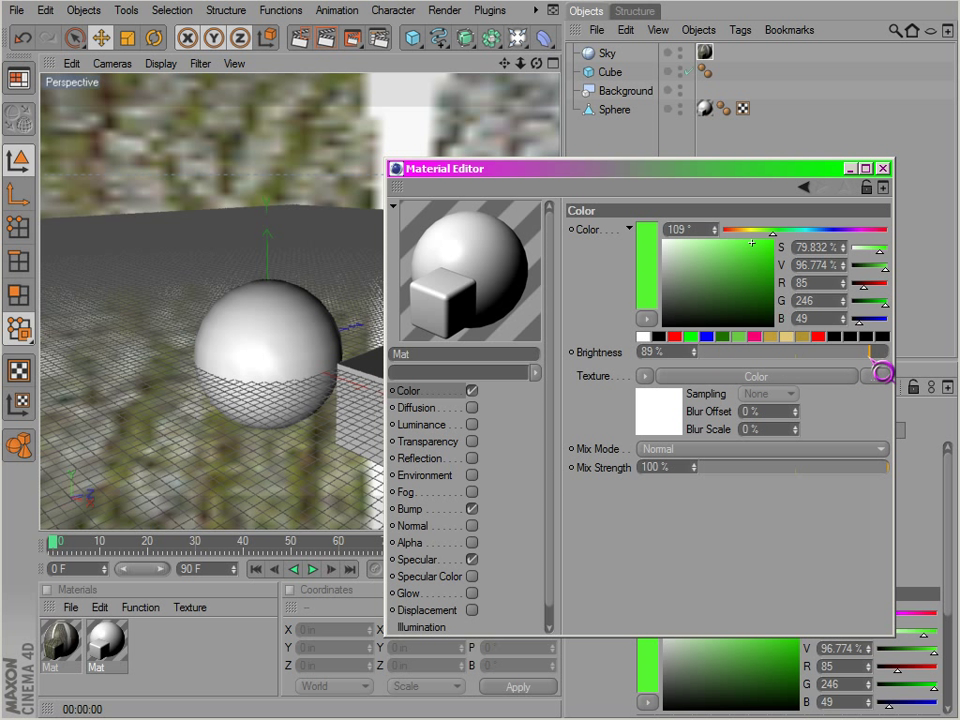
{"action": "left_click_drag", "start_coordinate": [876, 352], "coordinate": [724, 352]}
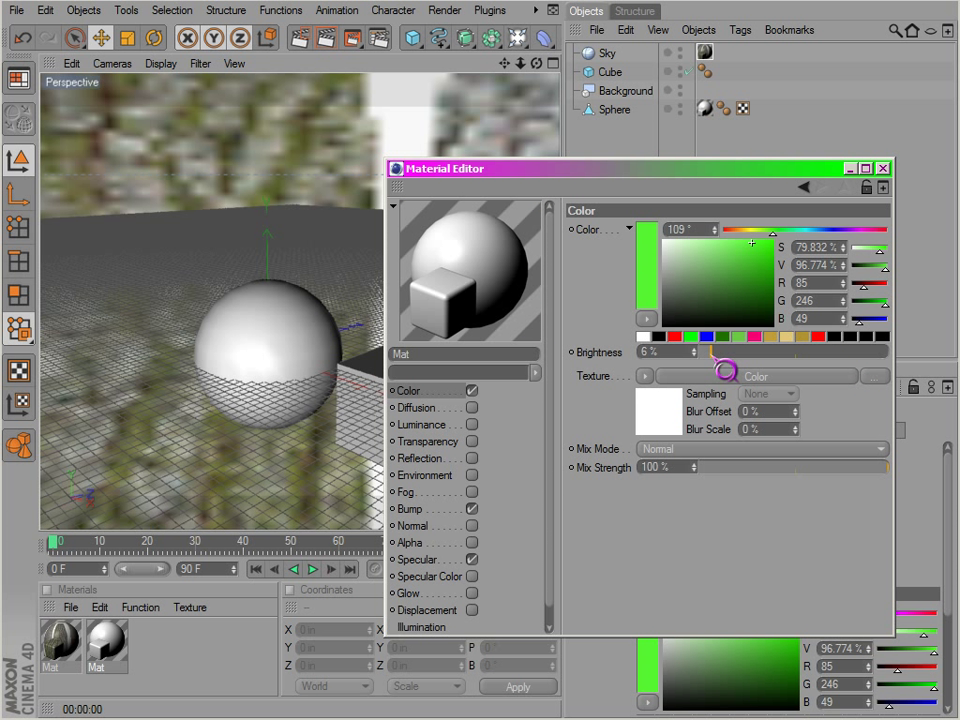
{"action": "left_click_drag", "start_coordinate": [710, 352], "coordinate": [816, 352]}
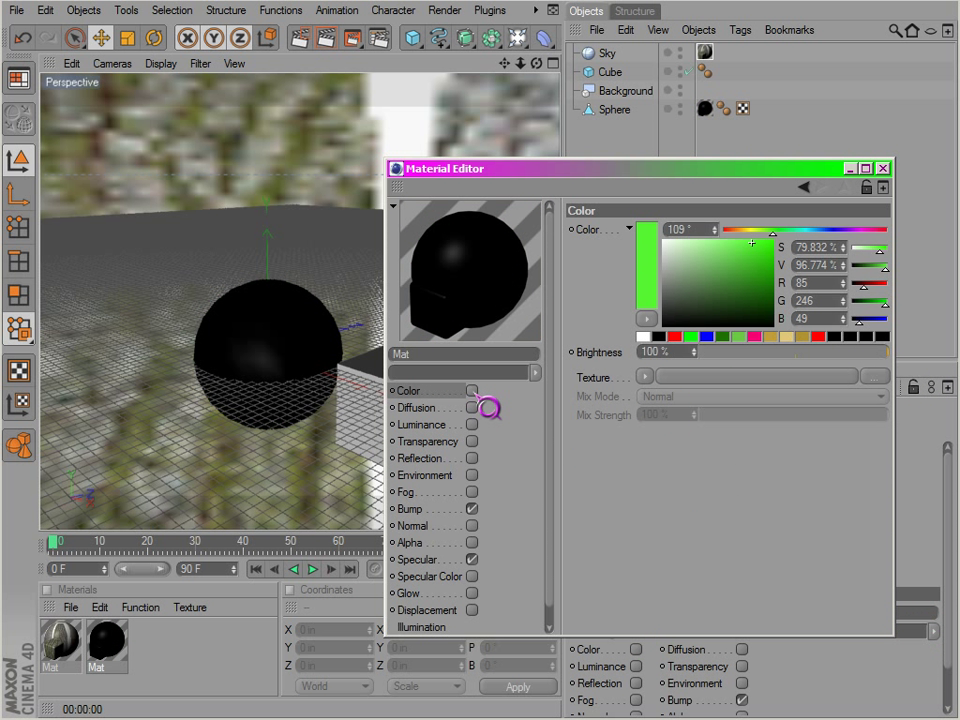
Re-enable the Color channel and load the Tiles preset as the Bump texture
{"action": "left_click", "coordinate": [414, 508]}
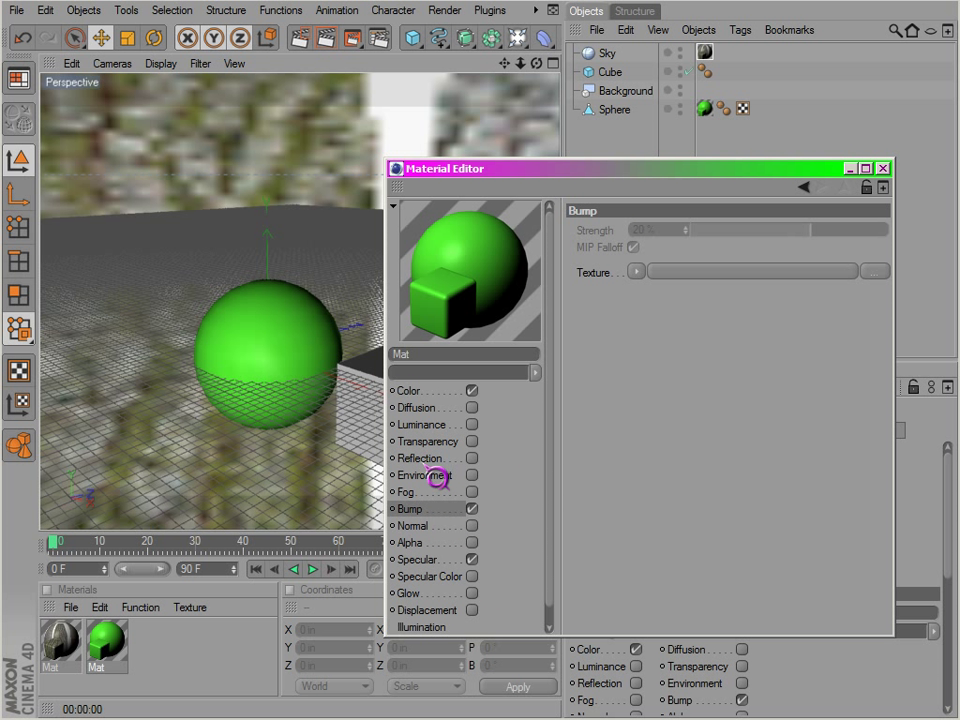
{"action": "left_click", "coordinate": [636, 272]}
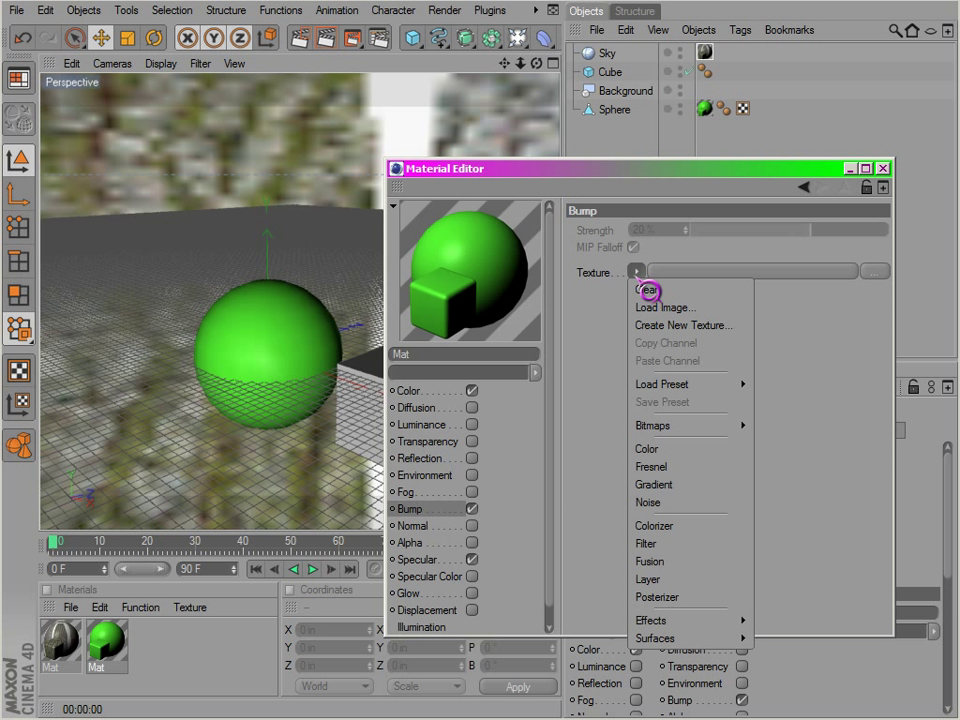
{"action": "left_click", "coordinate": [644, 290]}
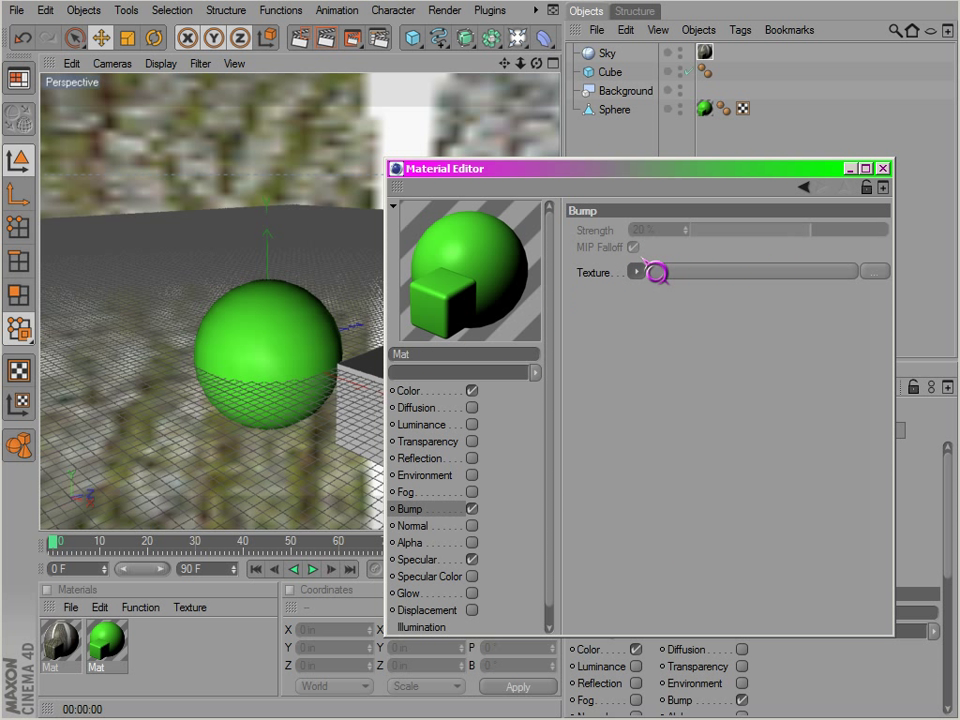
{"action": "left_click", "coordinate": [636, 272]}
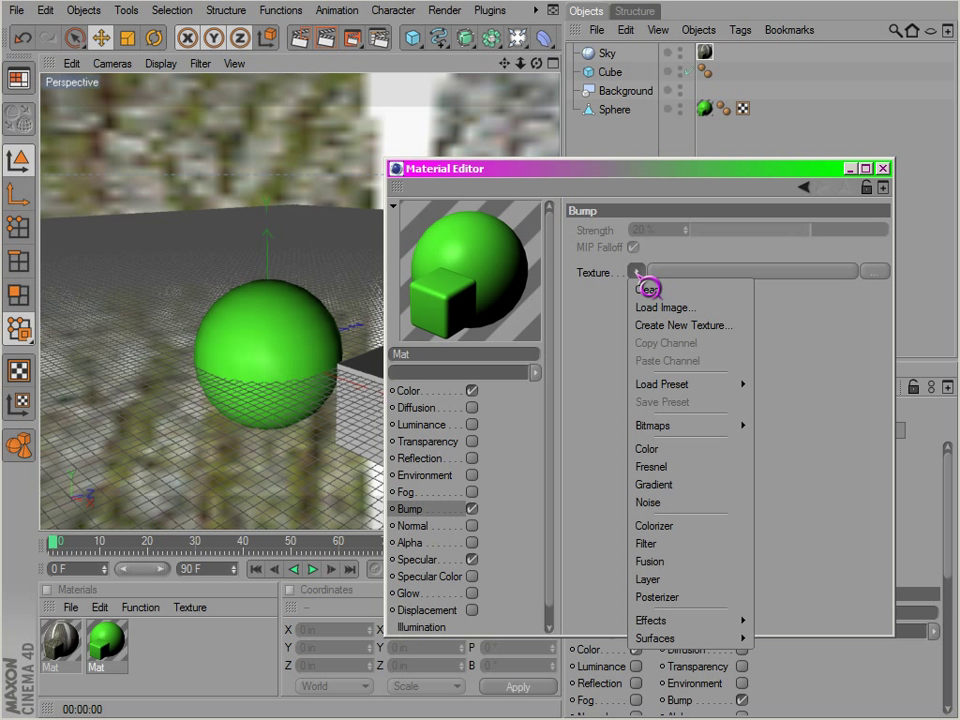
{"action": "mouse_move", "coordinate": [676, 384]}
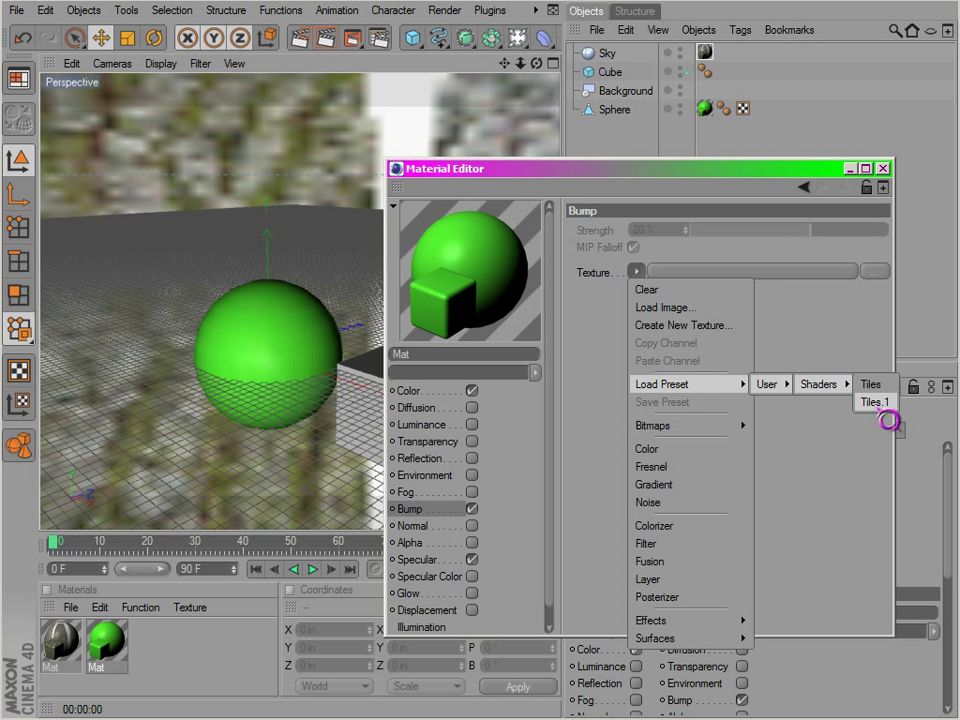
{"action": "left_click", "coordinate": [872, 384]}
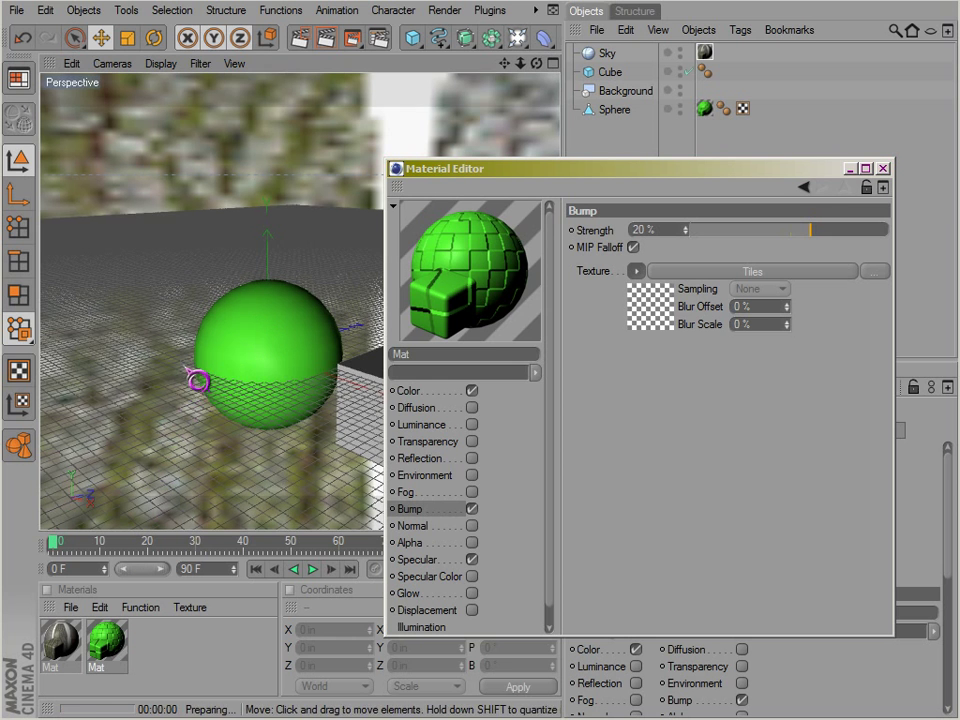
{"action": "left_click_drag", "start_coordinate": [196, 380], "coordinate": [236, 424]}
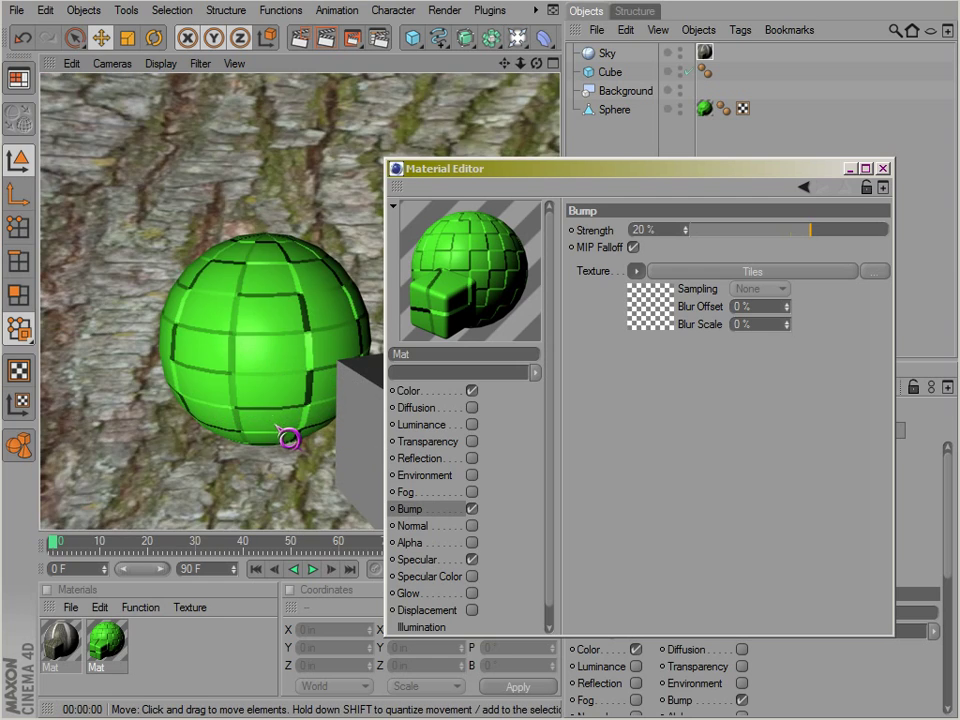
{"action": "left_click_drag", "start_coordinate": [290, 440], "coordinate": [256, 376]}
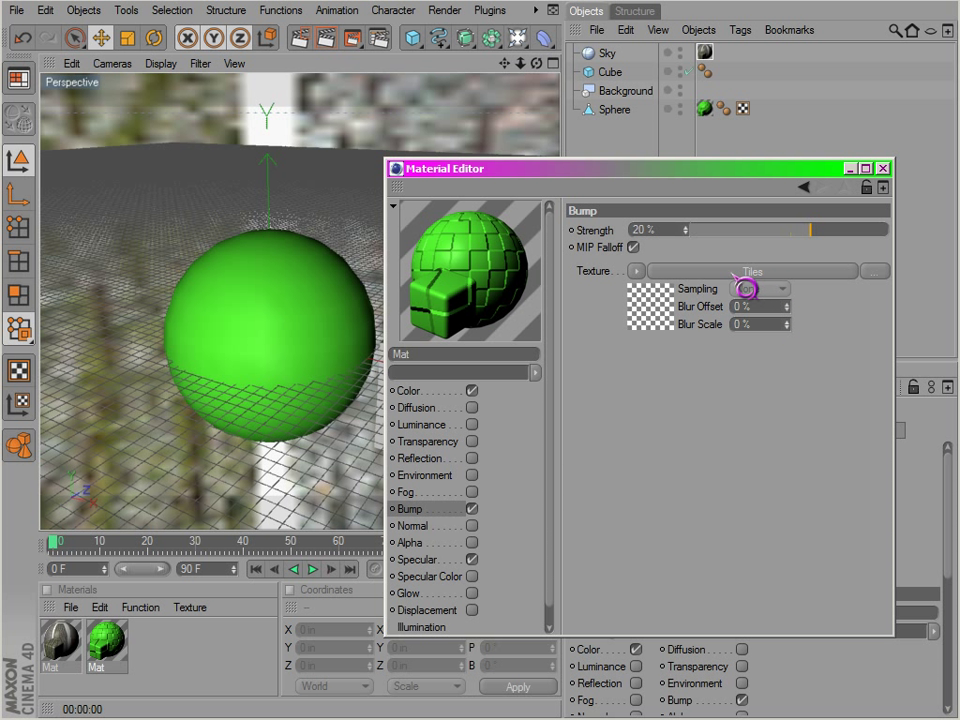
Swap the Bump channel texture from Tiles to a Noise shader
{"action": "left_click", "coordinate": [636, 272]}
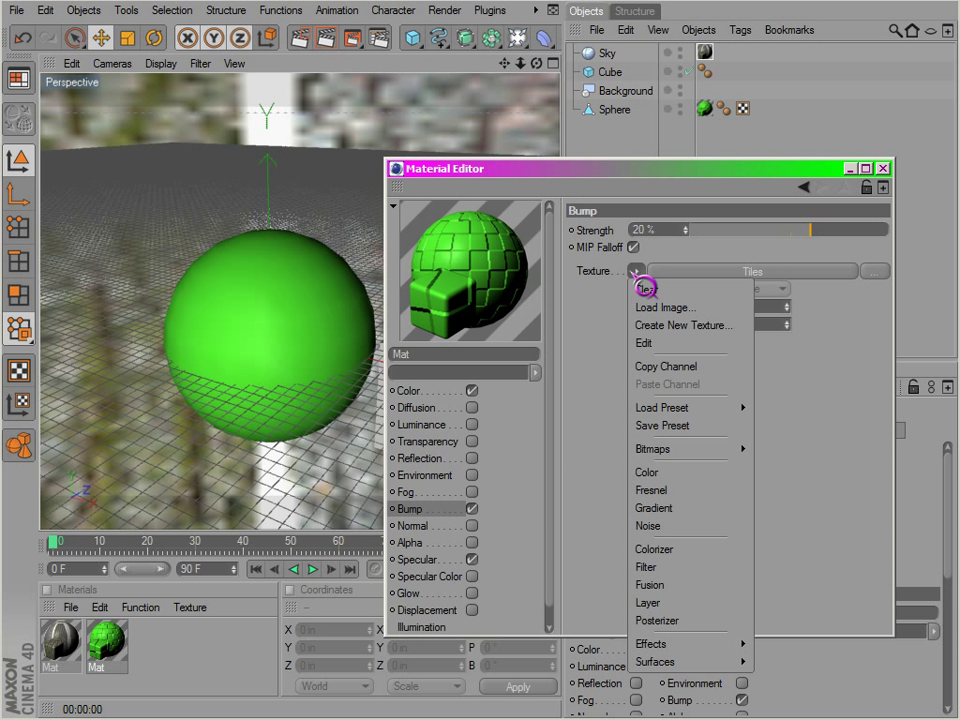
{"action": "mouse_move", "coordinate": [672, 524]}
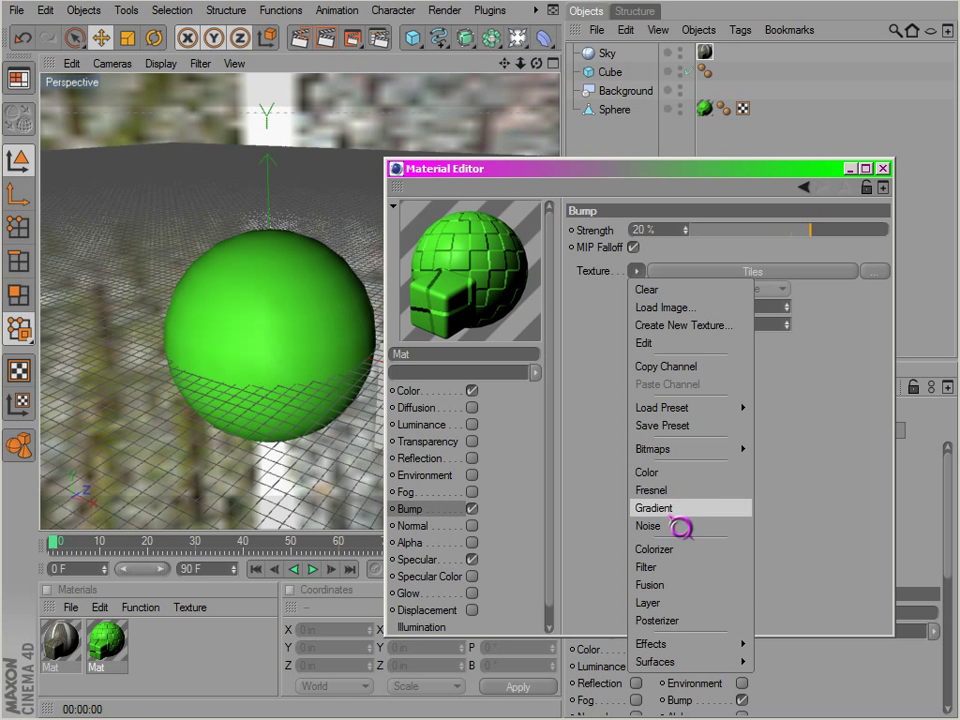
{"action": "left_click", "coordinate": [648, 526]}
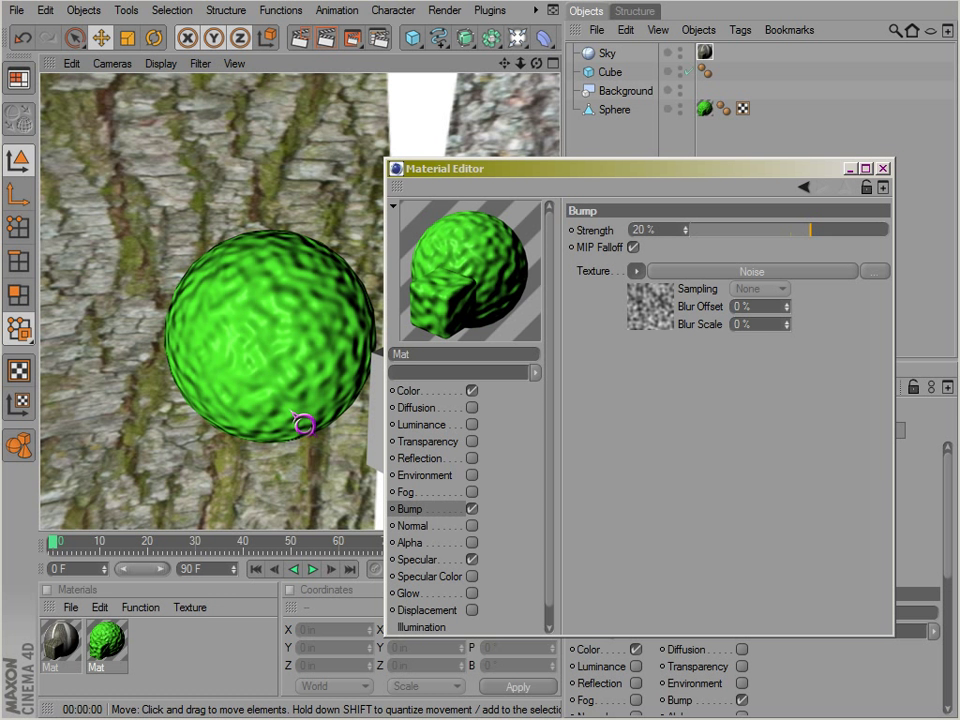
Enlarge the bump noise scale, lower its octaves and switch to the Gaseous noise type
{"action": "left_click", "coordinate": [764, 338]}
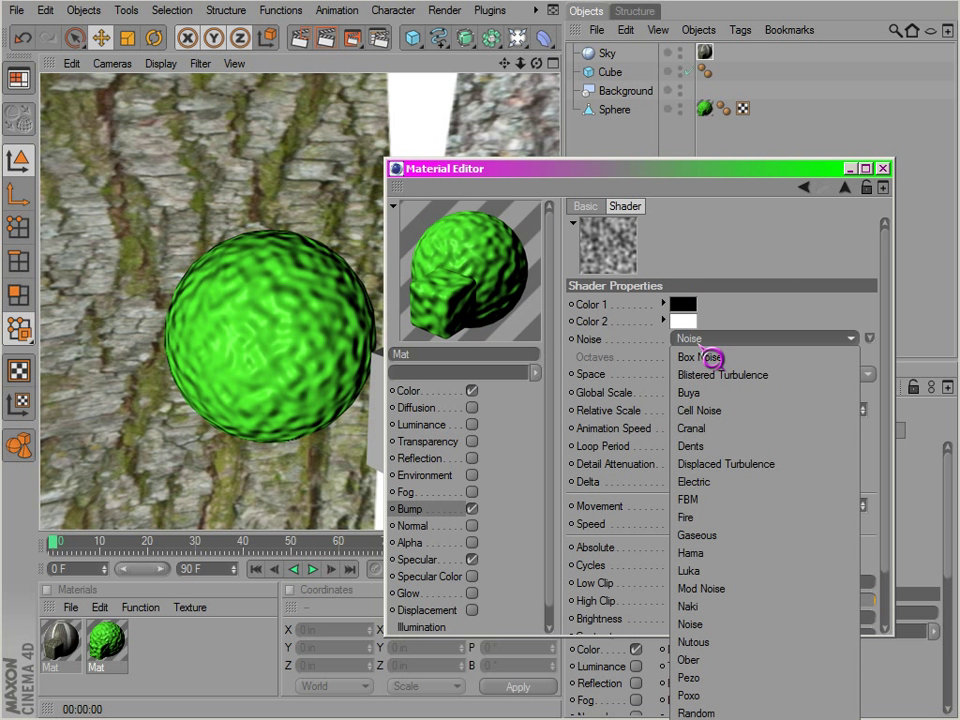
{"action": "left_click", "coordinate": [688, 572]}
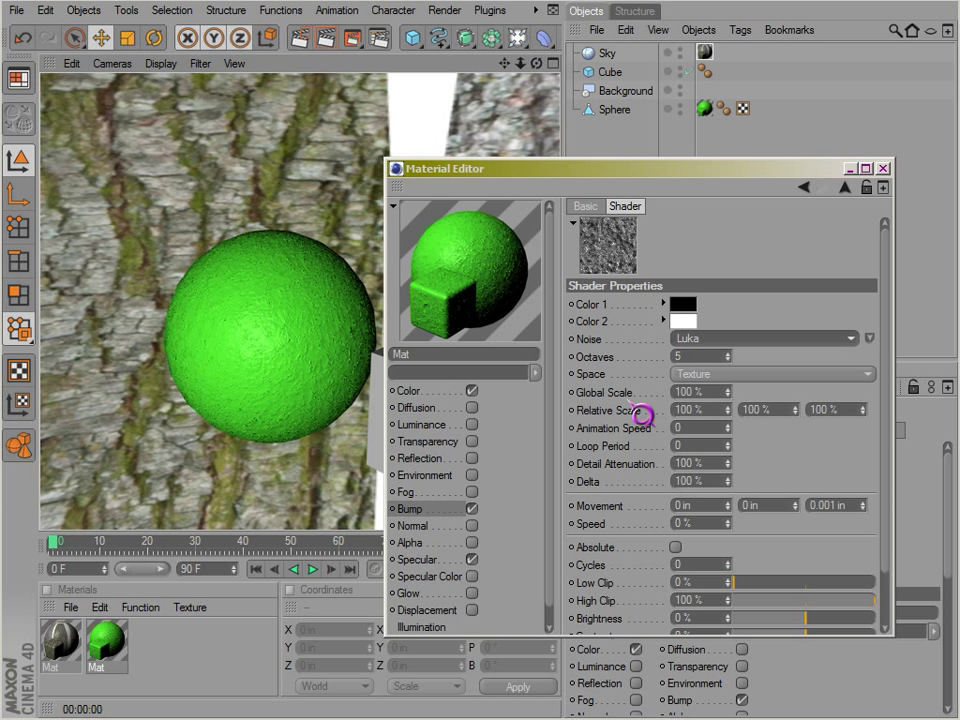
{"action": "mouse_move", "coordinate": [748, 408]}
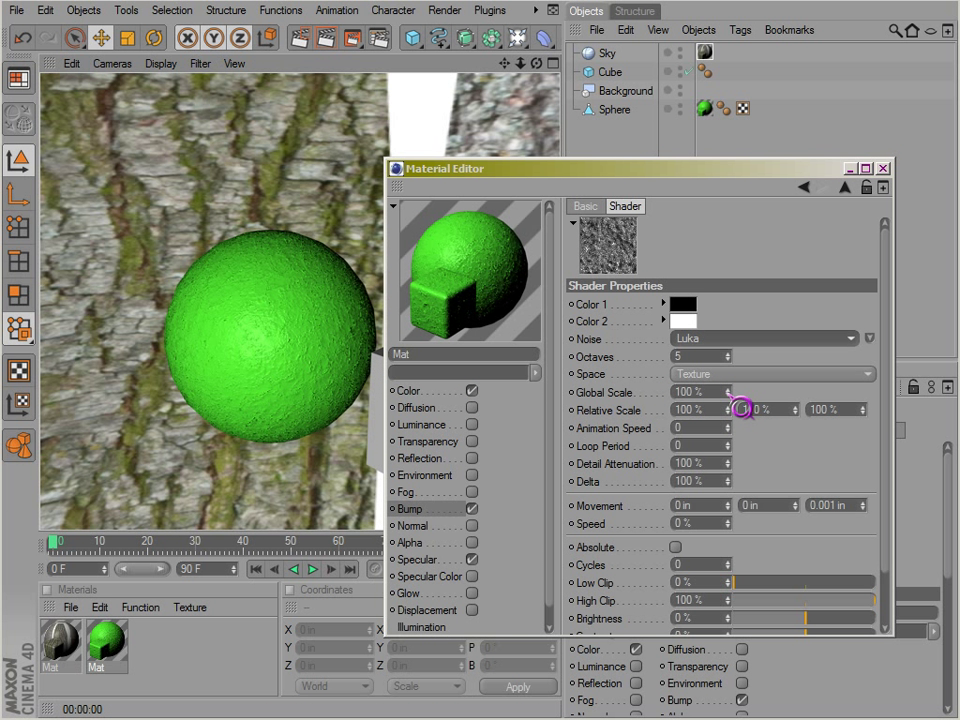
{"action": "left_click_drag", "start_coordinate": [728, 392], "coordinate": [744, 404]}
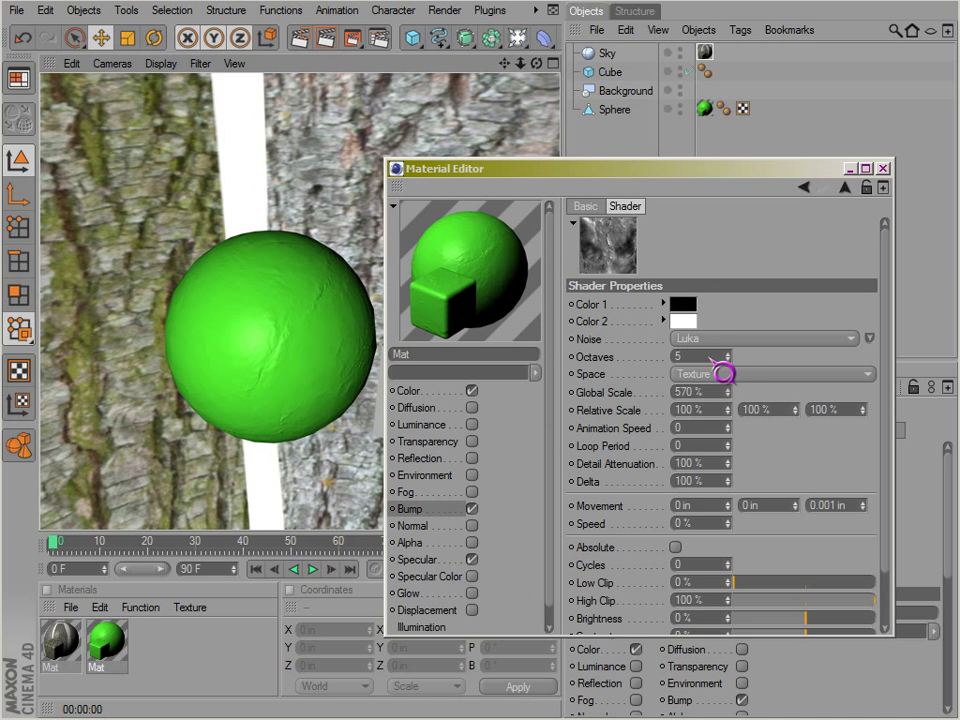
{"action": "left_click_drag", "start_coordinate": [720, 356], "coordinate": [742, 374]}
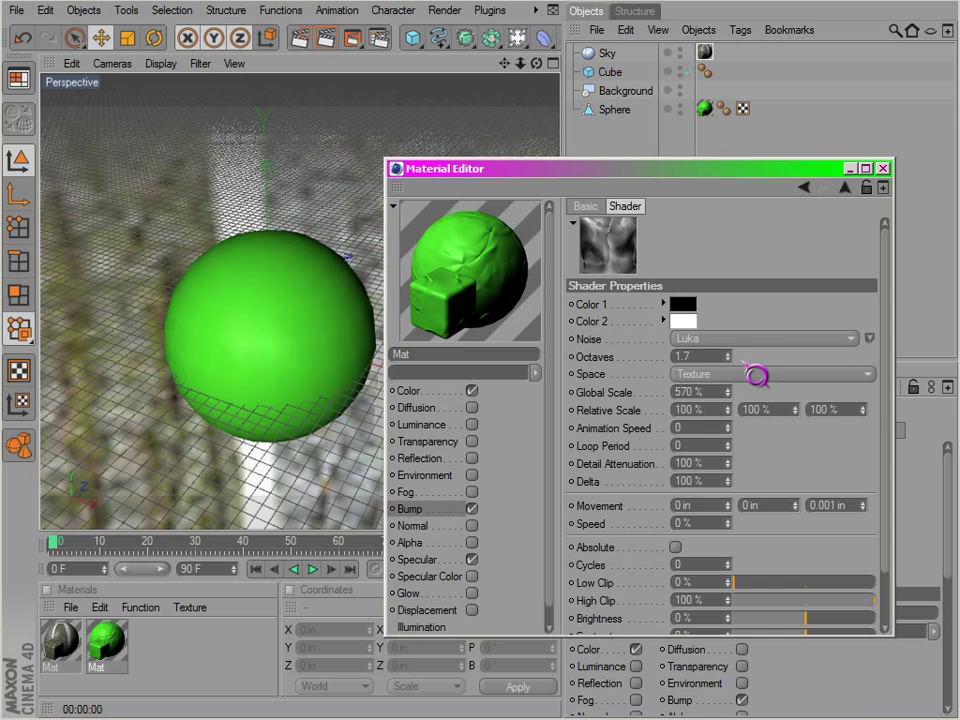
{"action": "left_click", "coordinate": [764, 338]}
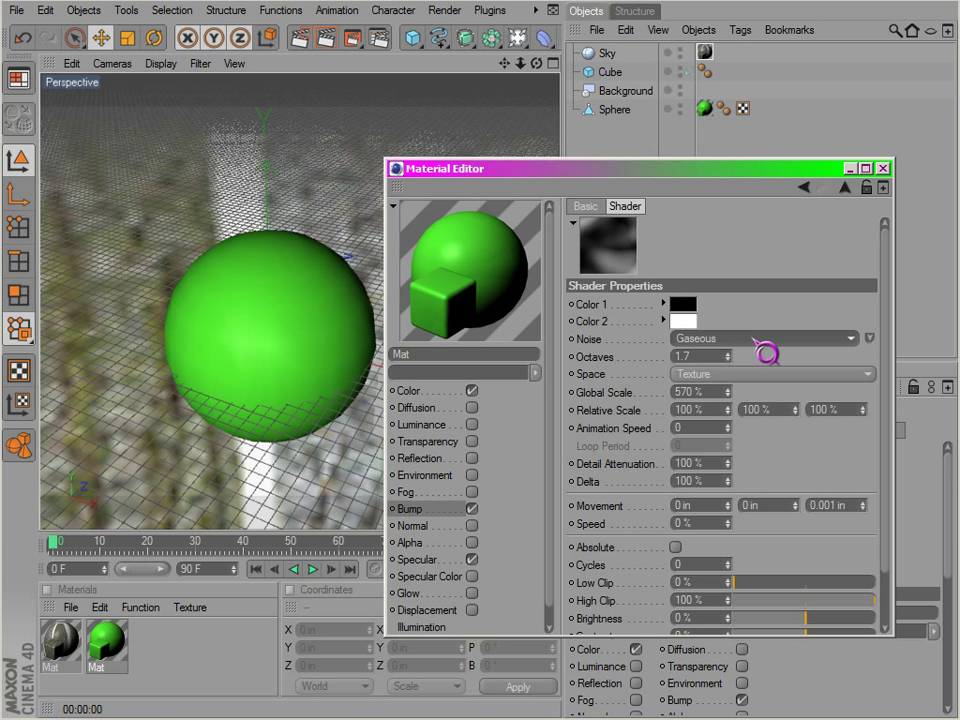
{"action": "left_click", "coordinate": [762, 338]}
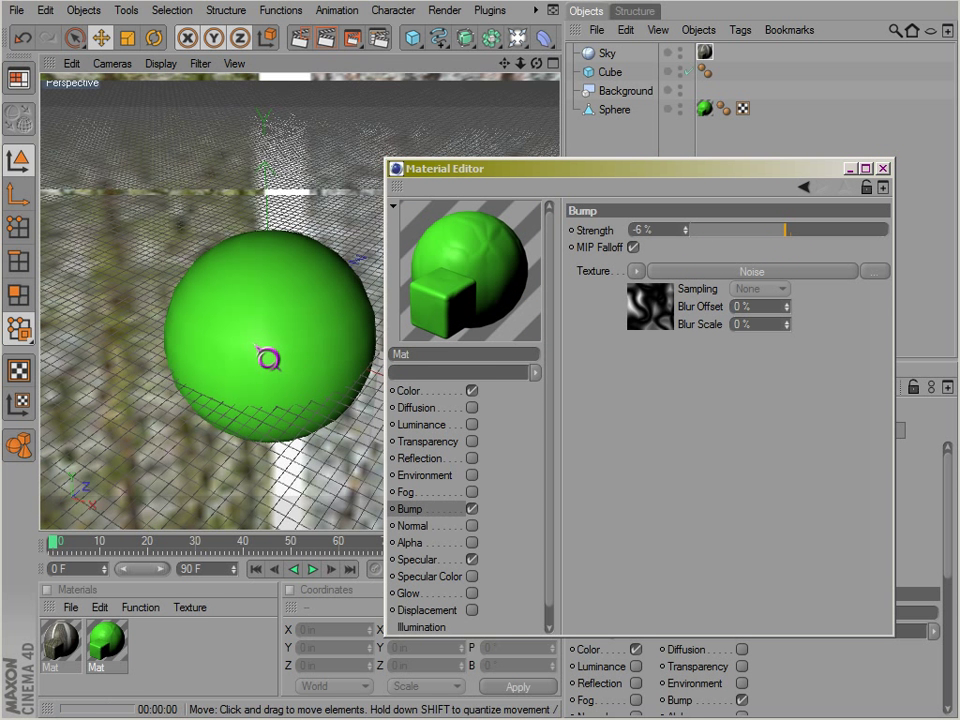
Set the bump noise's first colour to white, then view the Bump and Normal channels
{"action": "left_click", "coordinate": [750, 272]}
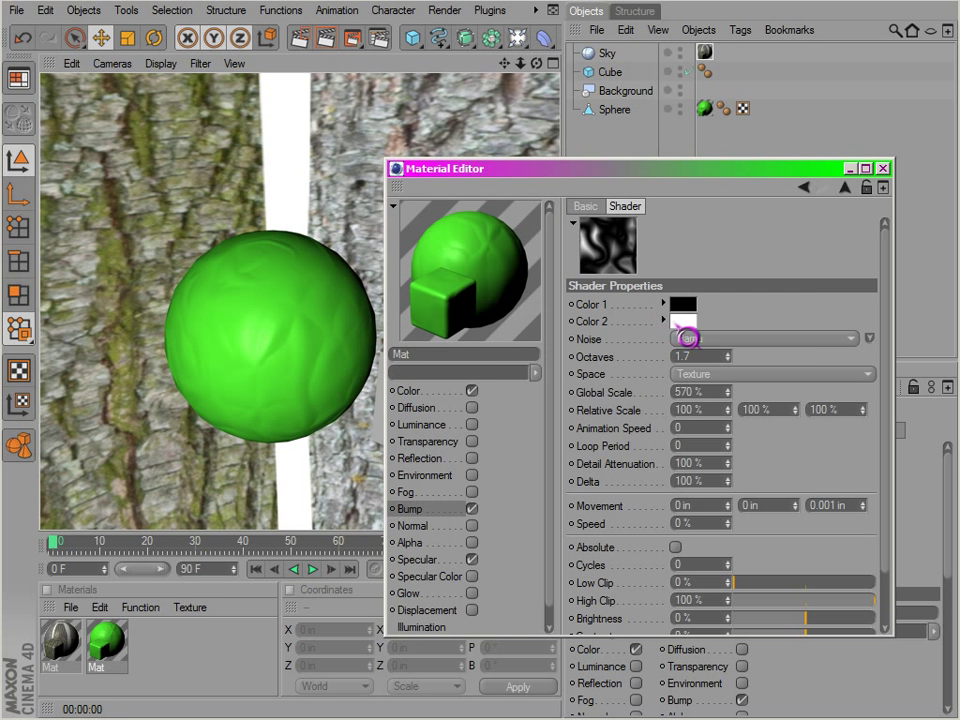
{"action": "left_click", "coordinate": [684, 304]}
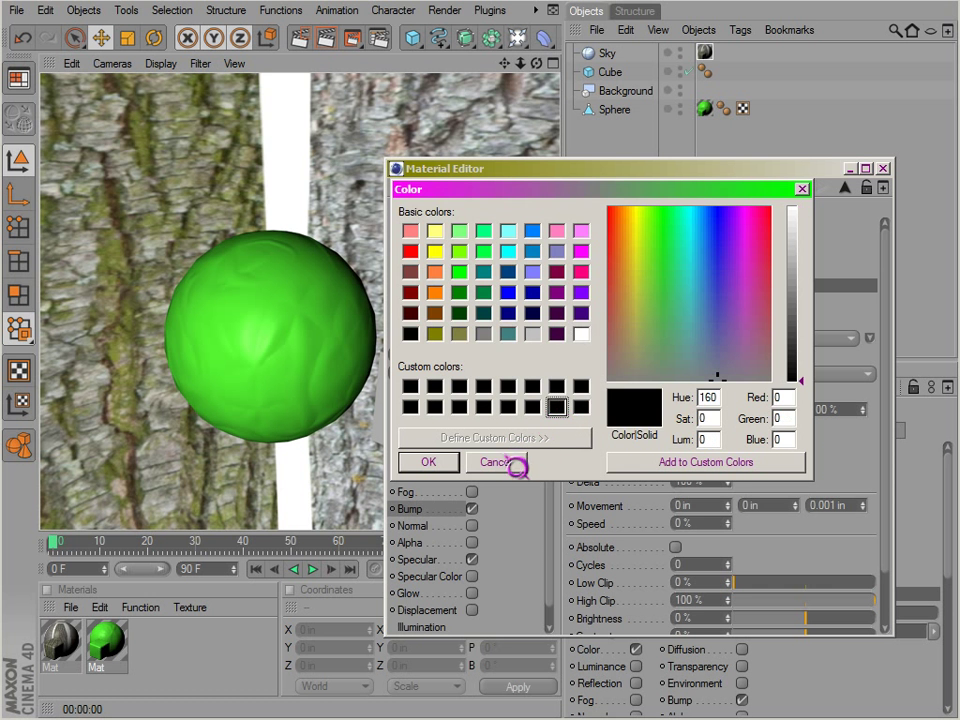
{"action": "left_click", "coordinate": [580, 334]}
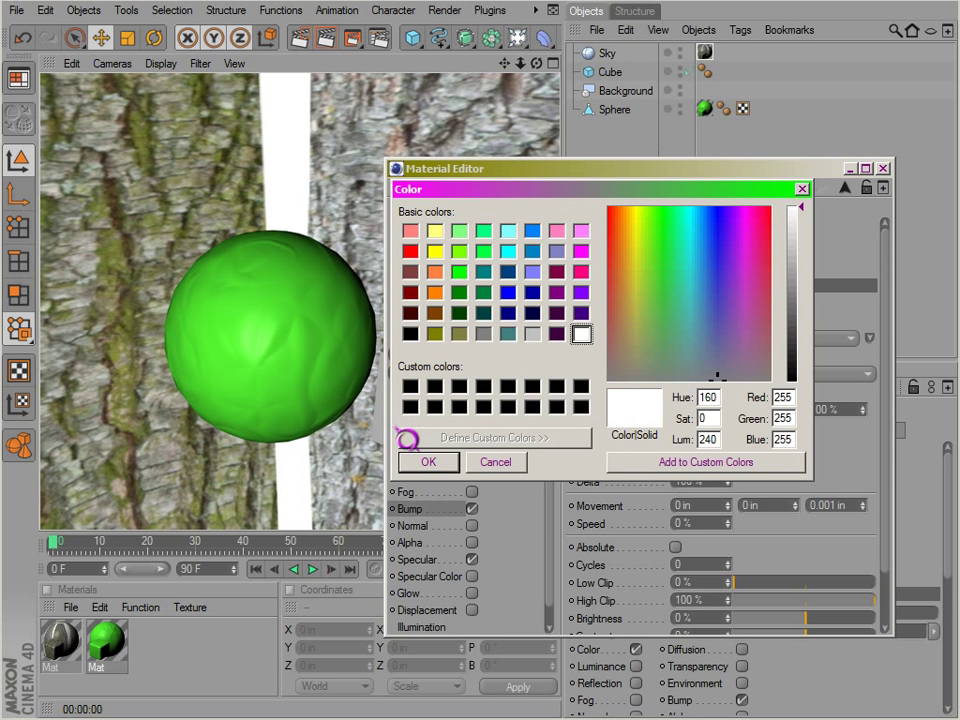
{"action": "left_click", "coordinate": [410, 334]}
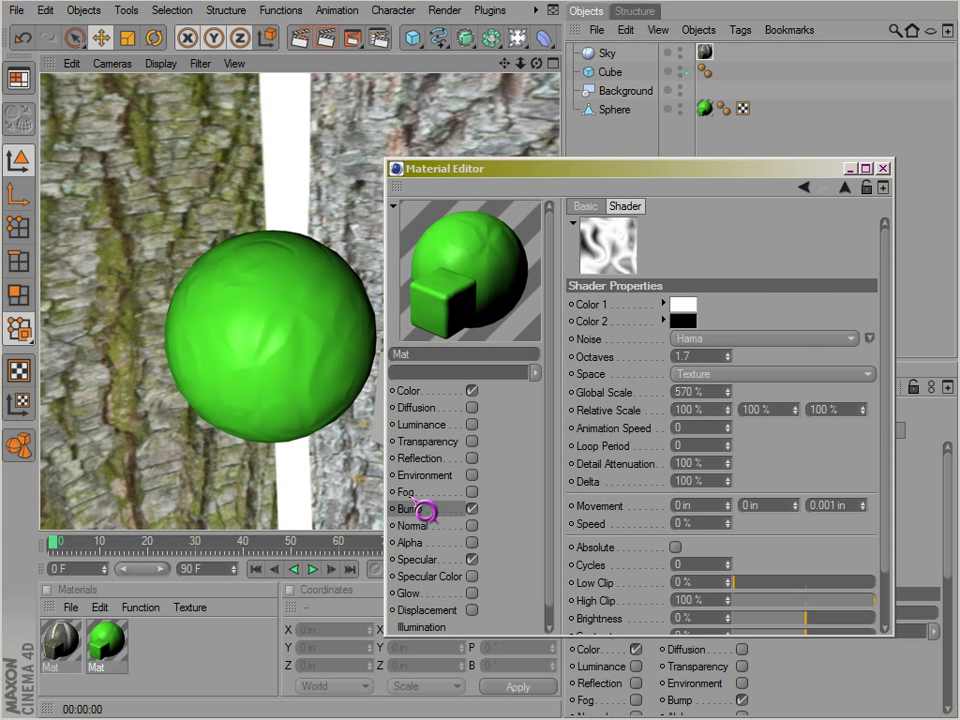
{"action": "left_click", "coordinate": [408, 508]}
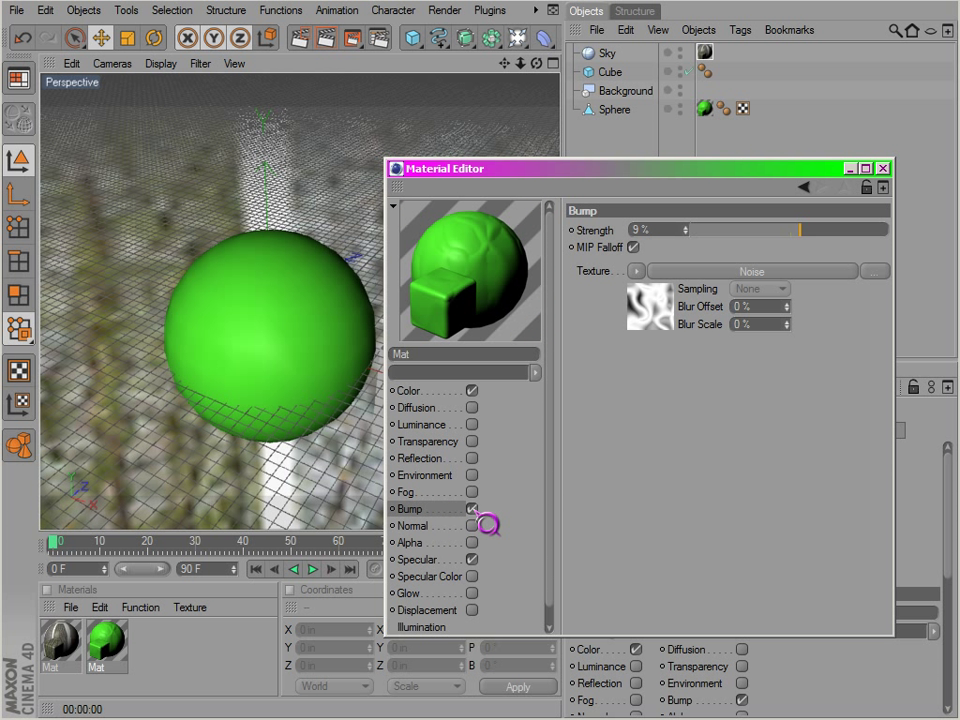
{"action": "left_click", "coordinate": [410, 524]}
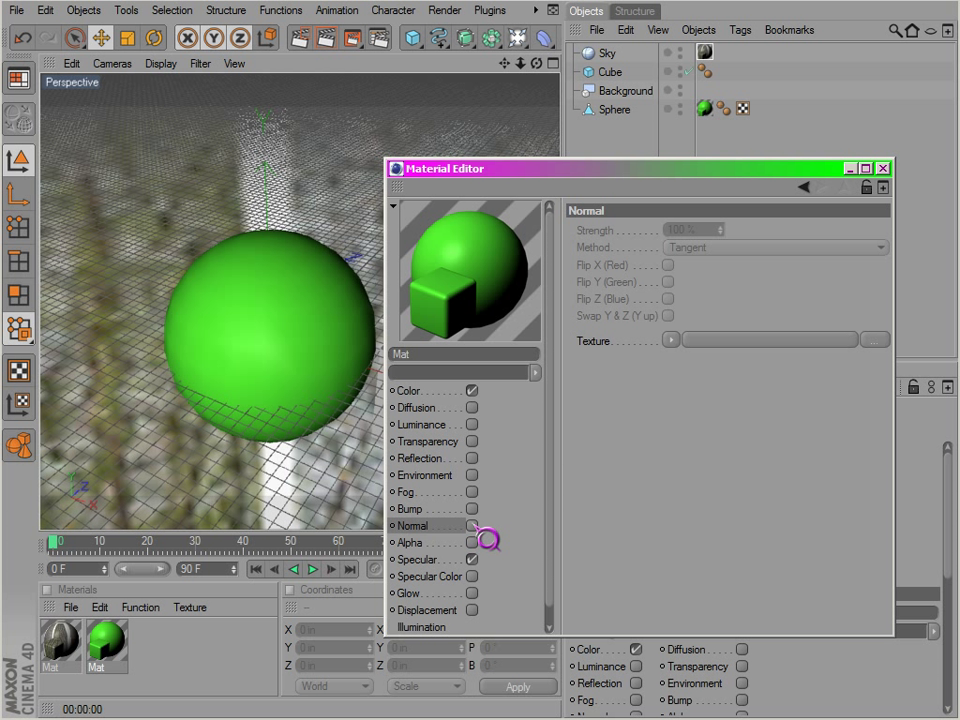
{"action": "mouse_move", "coordinate": [656, 356]}
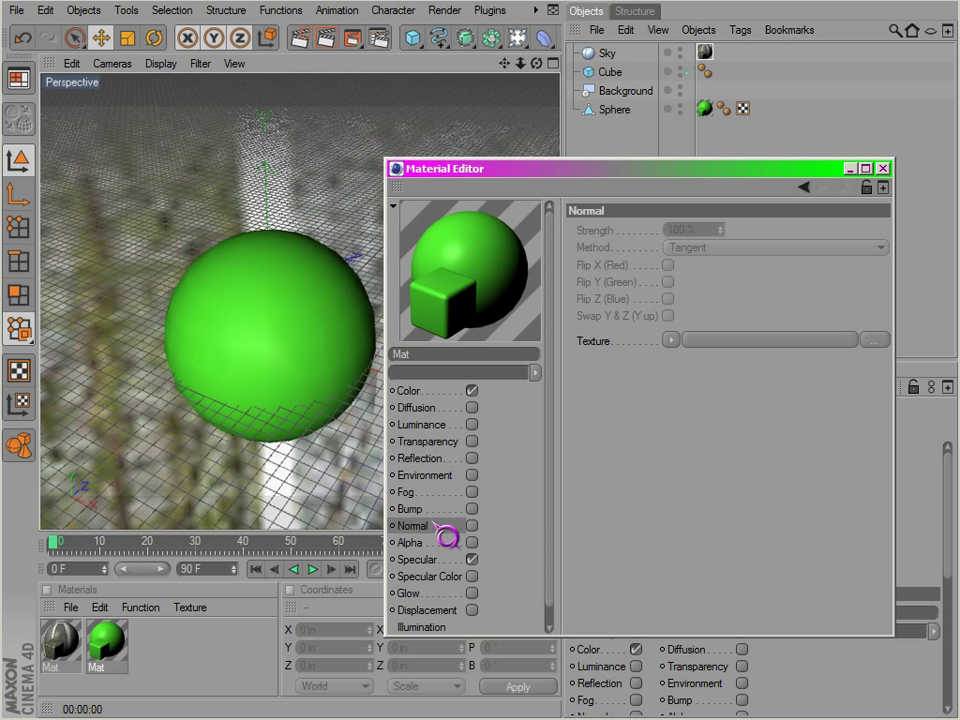
{"action": "mouse_move", "coordinate": [444, 542]}
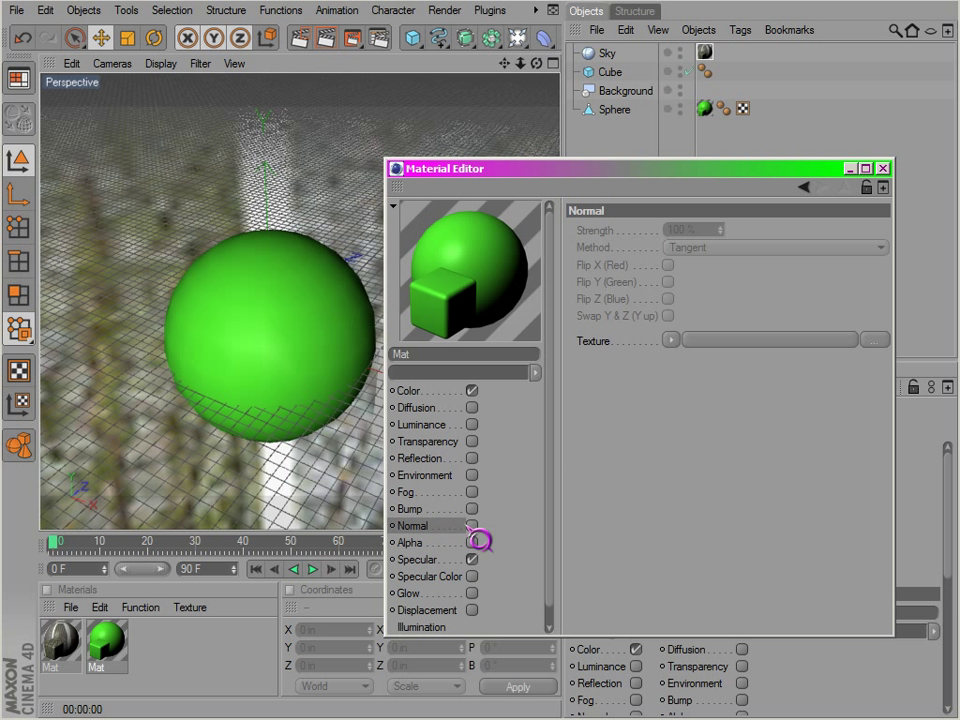
Show the Alpha channel settings in the Material Editor
{"action": "left_click", "coordinate": [412, 542]}
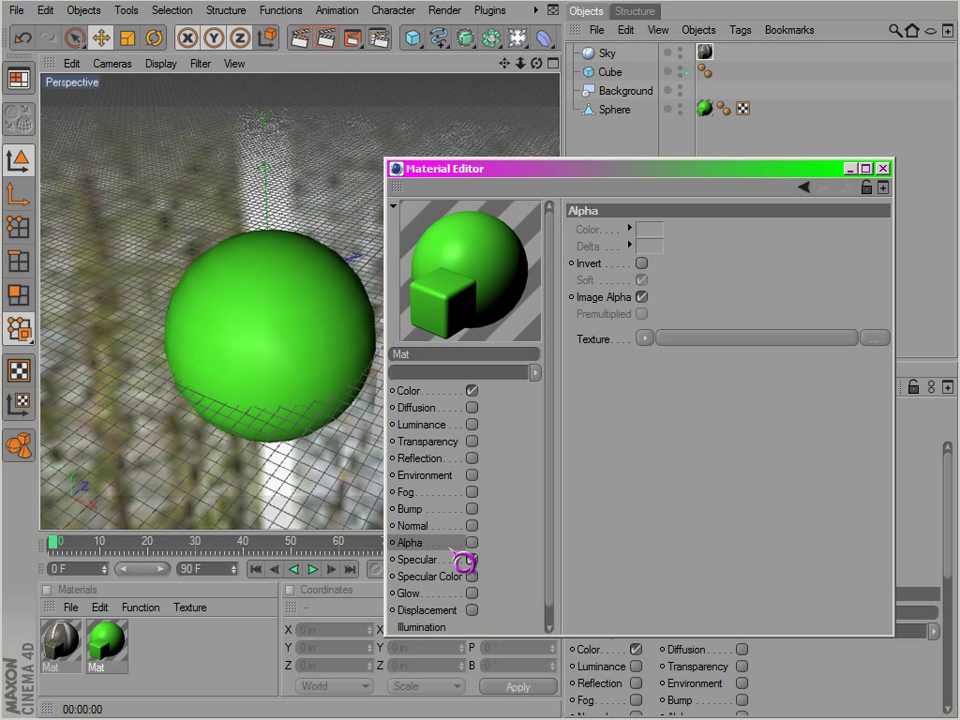
Enable the Alpha channel and bring up its texture choices
{"action": "left_click", "coordinate": [472, 542]}
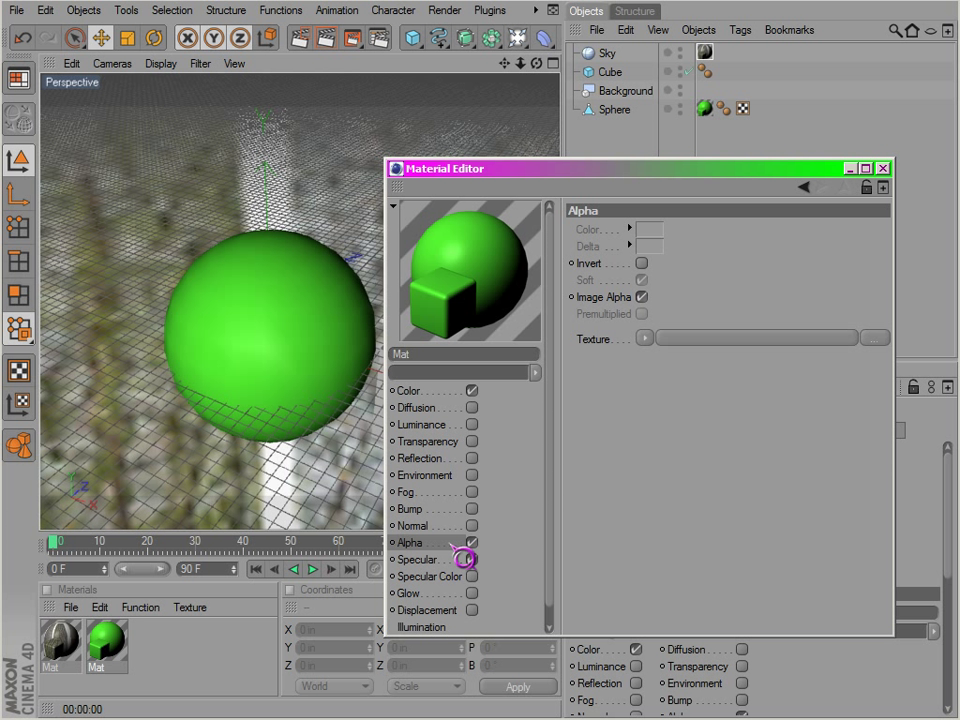
{"action": "mouse_move", "coordinate": [446, 480]}
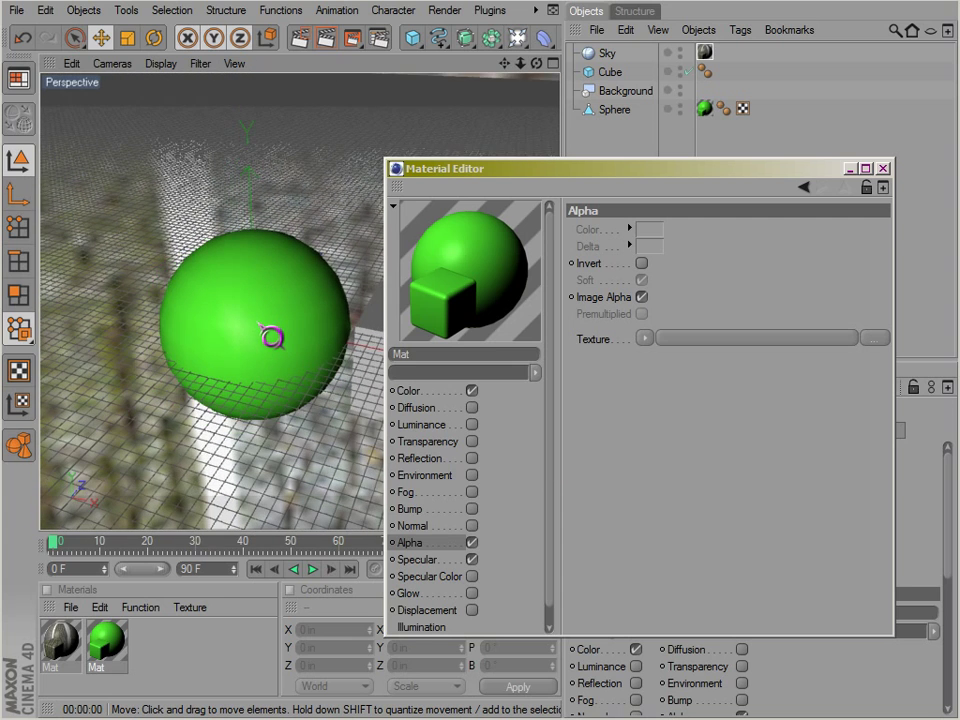
{"action": "left_click_drag", "start_coordinate": [272, 336], "coordinate": [144, 384]}
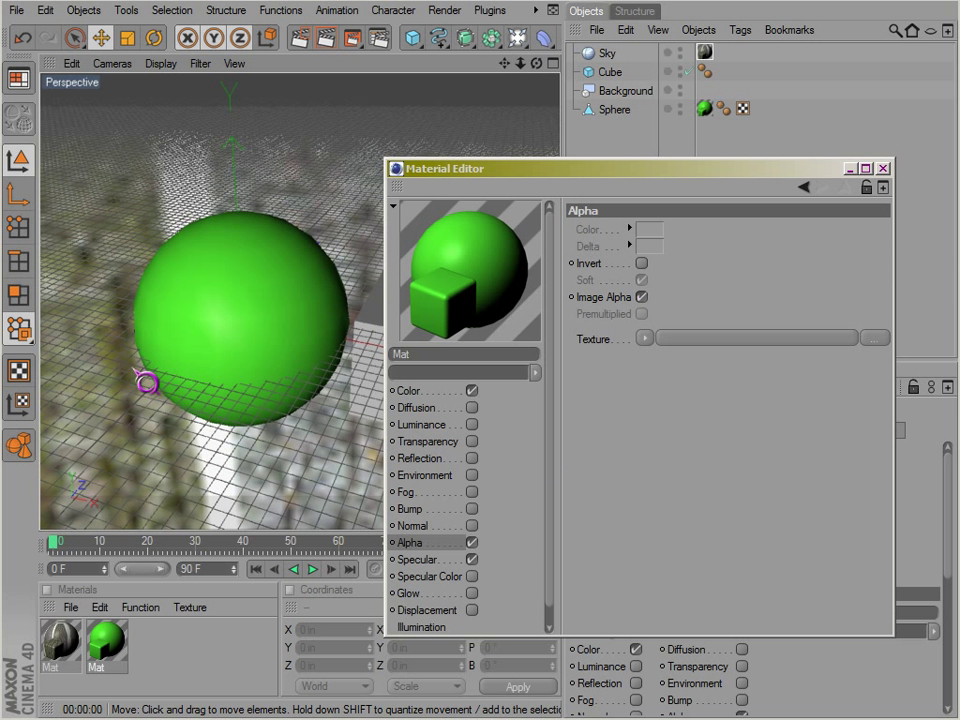
{"action": "left_click", "coordinate": [644, 338]}
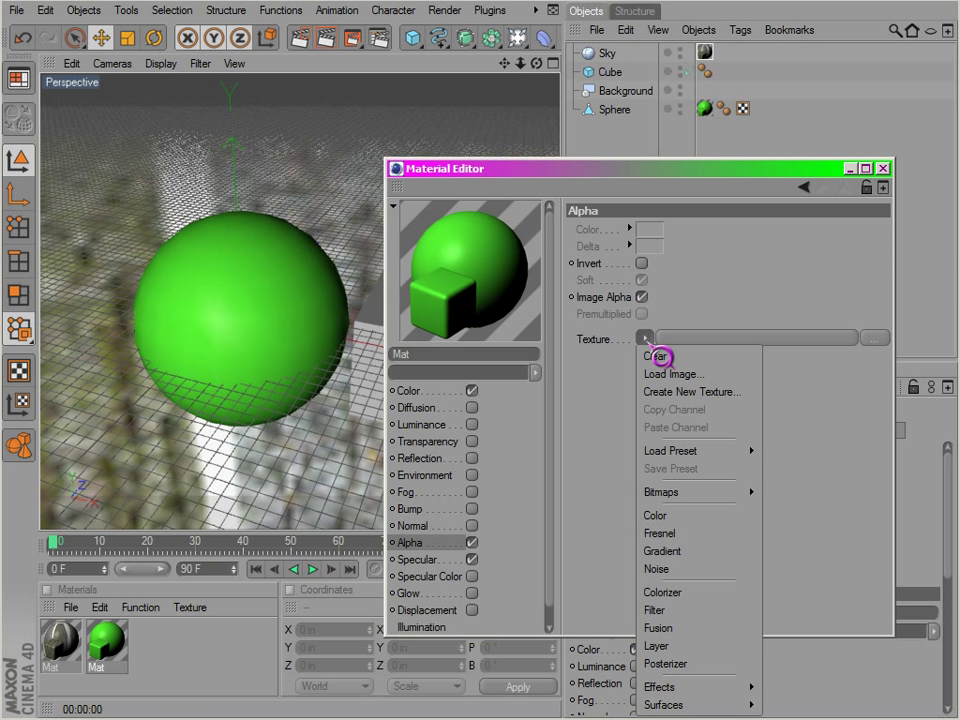
{"action": "mouse_move", "coordinate": [662, 552]}
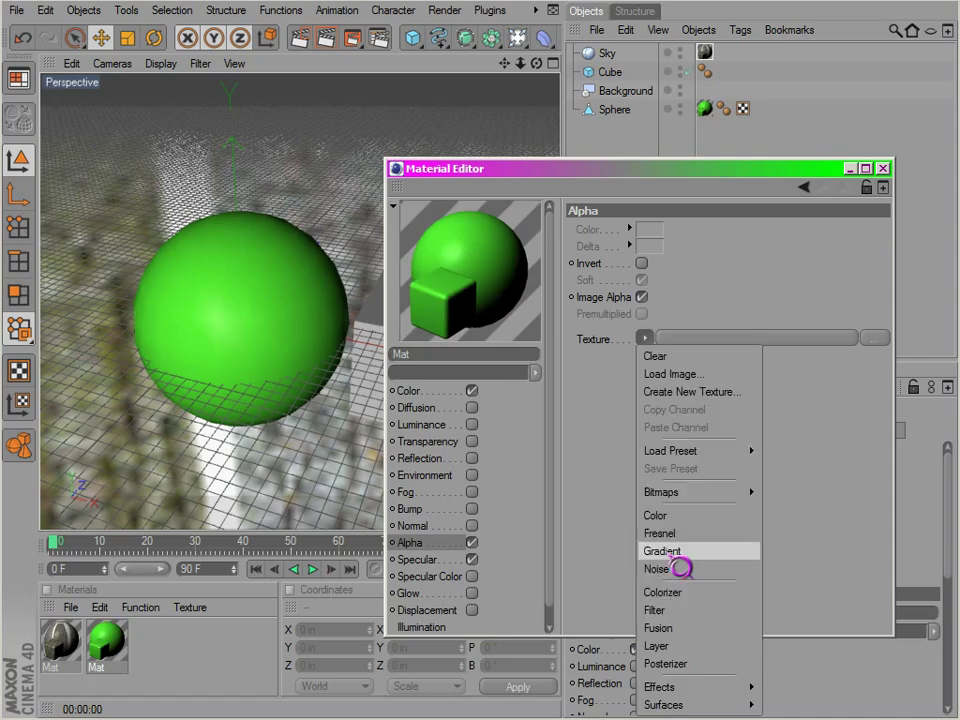
Load a Gradient shader as the alpha texture, cutting away part of the sphere
{"action": "left_click", "coordinate": [662, 552]}
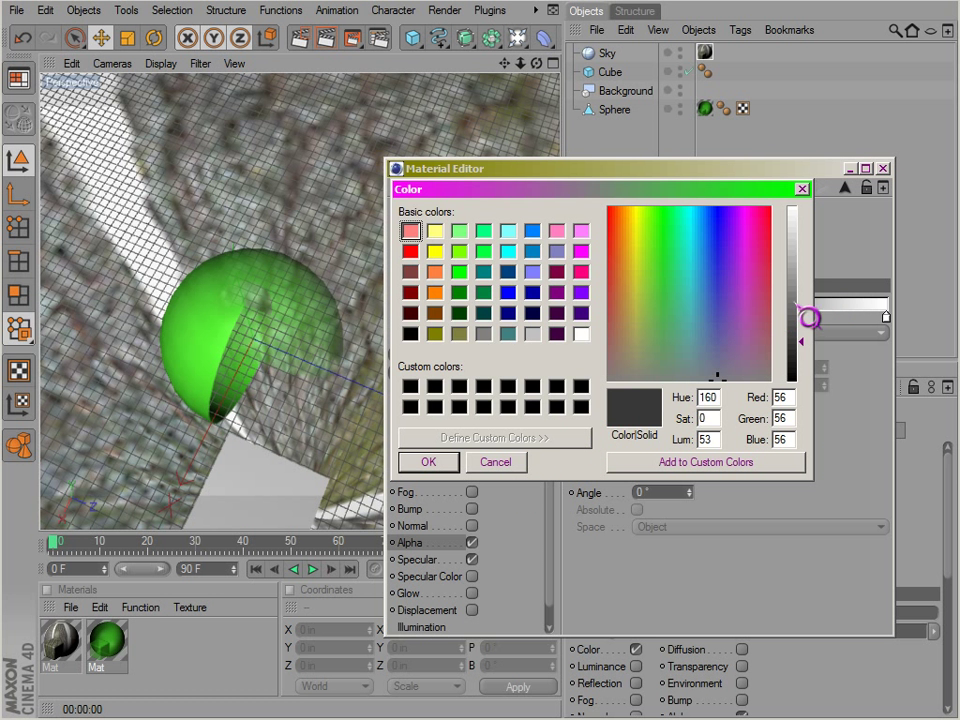
Edit a gradient knot colour and set the alpha gradient type to 2D - Circular
{"action": "left_click", "coordinate": [428, 462]}
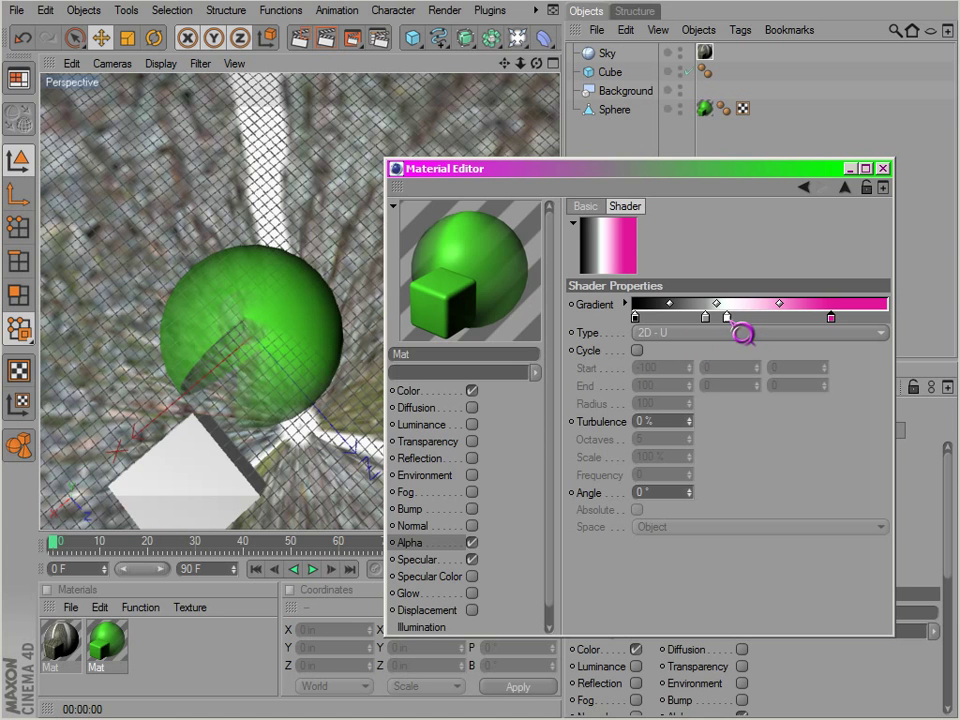
{"action": "left_click_drag", "start_coordinate": [724, 316], "coordinate": [756, 316]}
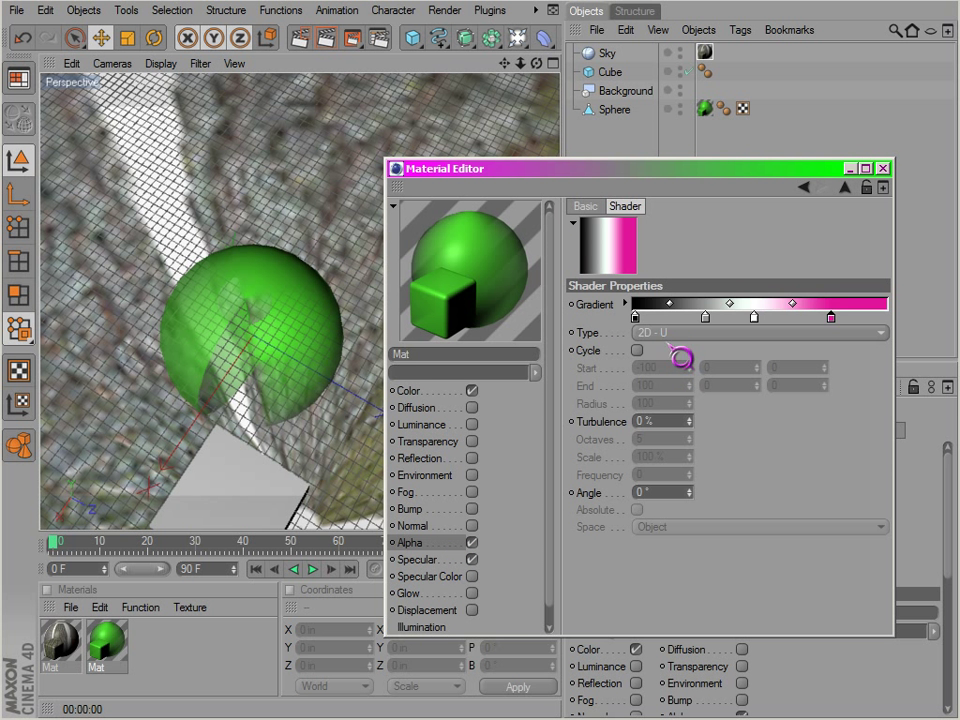
{"action": "left_click", "coordinate": [758, 332]}
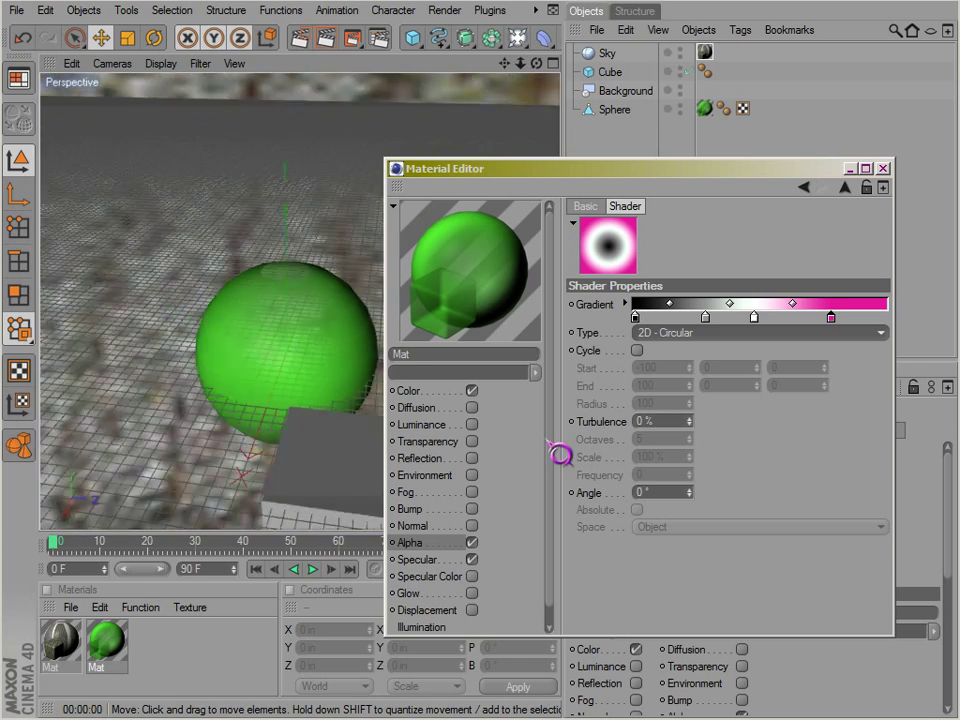
{"action": "left_click", "coordinate": [412, 542]}
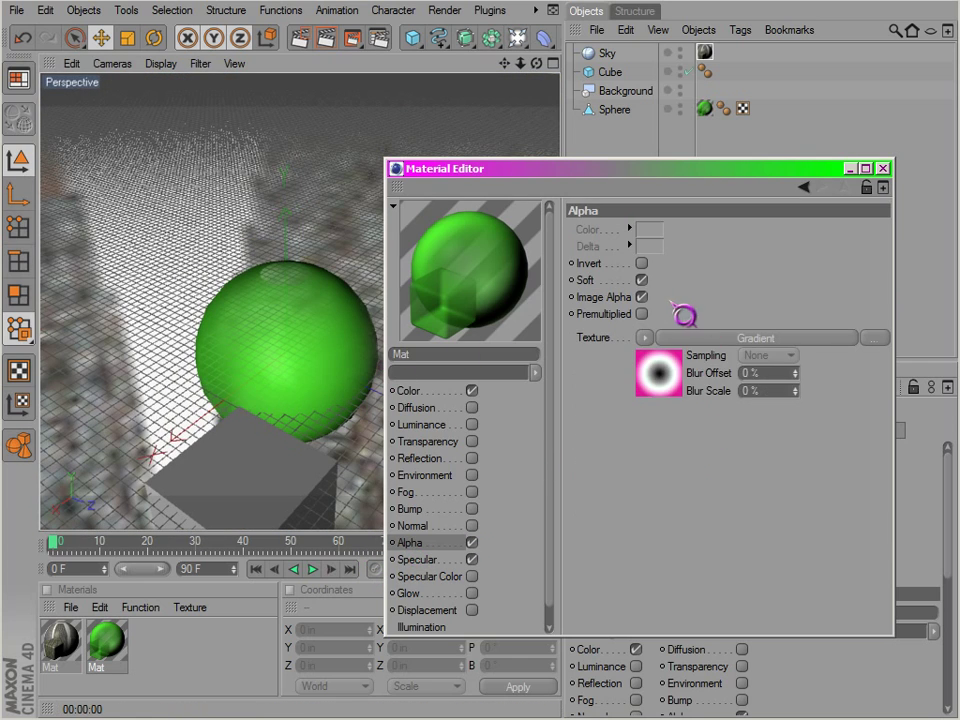
Make the Tiles shader's grout colour black and enable the specular colour channel
{"action": "left_click", "coordinate": [644, 336]}
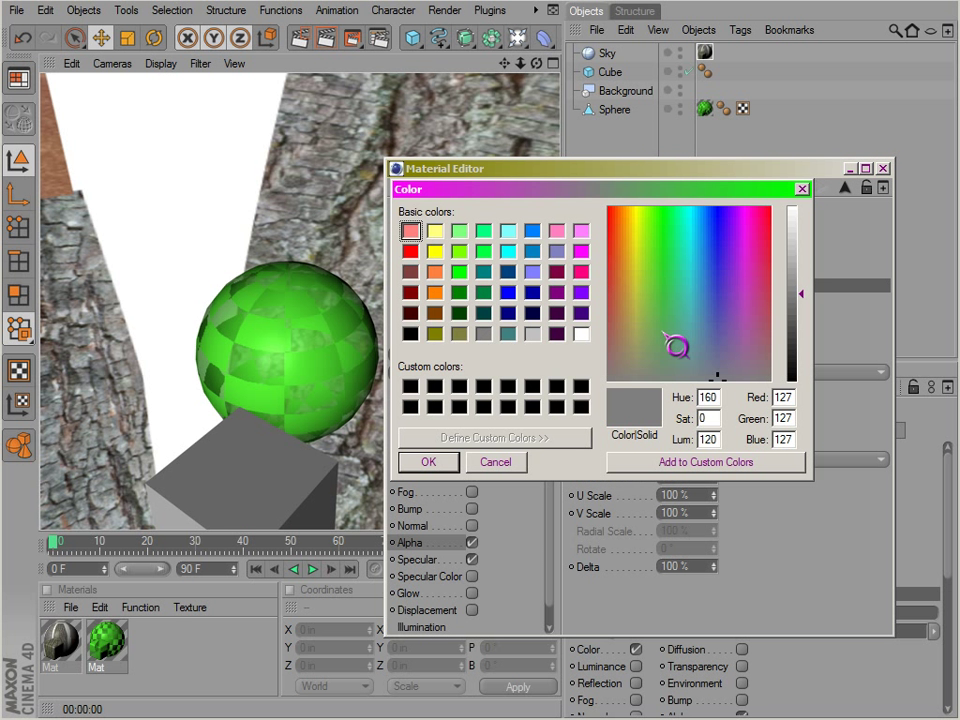
{"action": "left_click", "coordinate": [410, 334]}
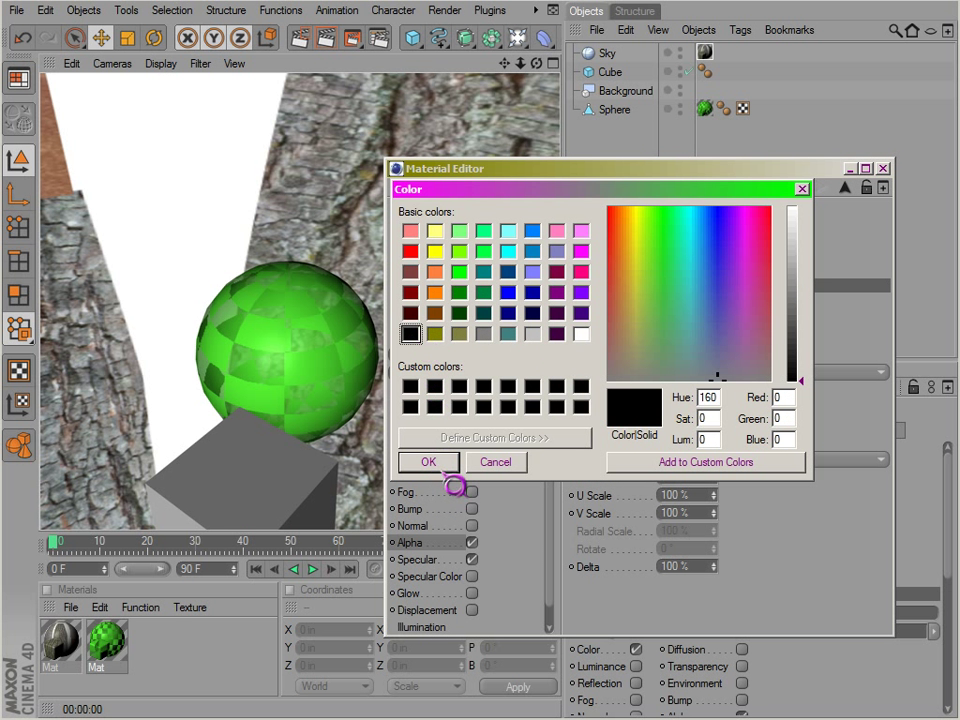
{"action": "left_click", "coordinate": [428, 462]}
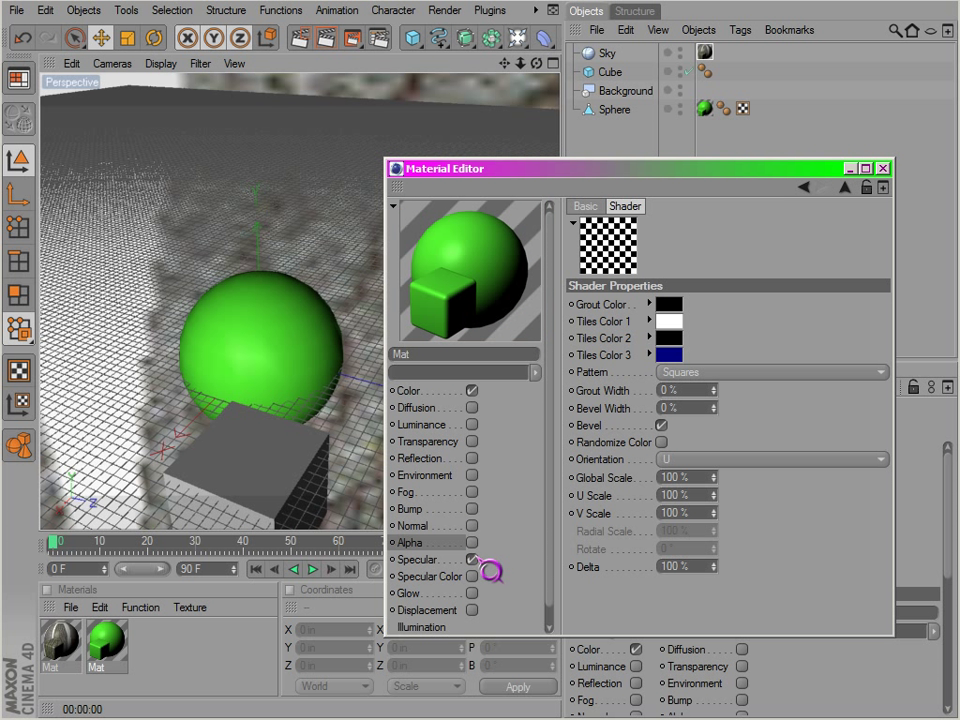
{"action": "left_click", "coordinate": [416, 560]}
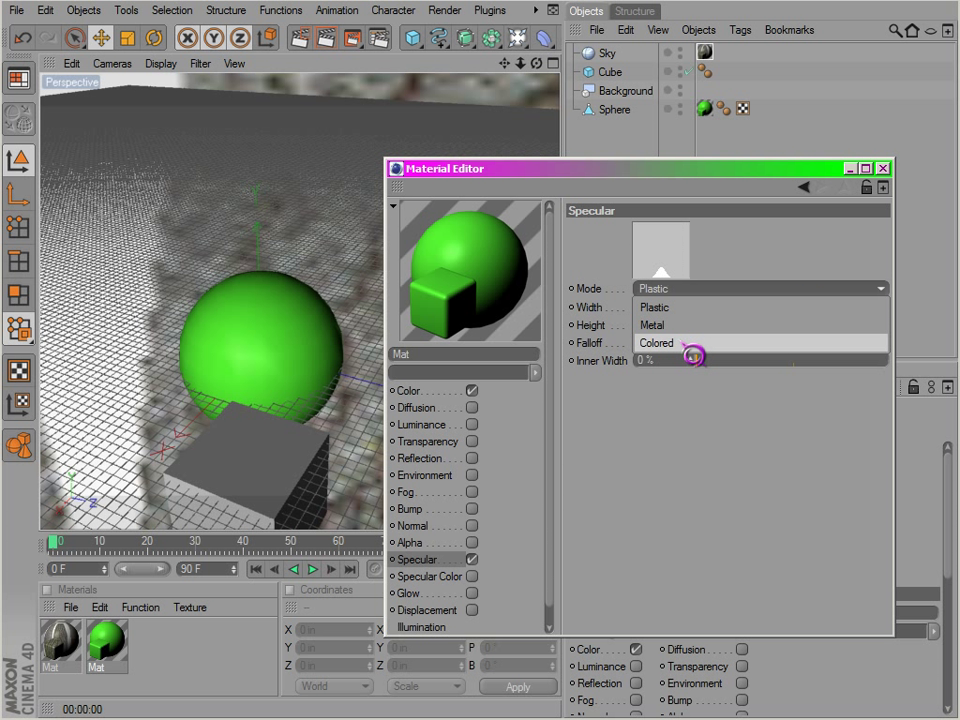
Try Colored specular mode, enable Specular Color, then switch the mode to Plastic
{"action": "left_click", "coordinate": [652, 324]}
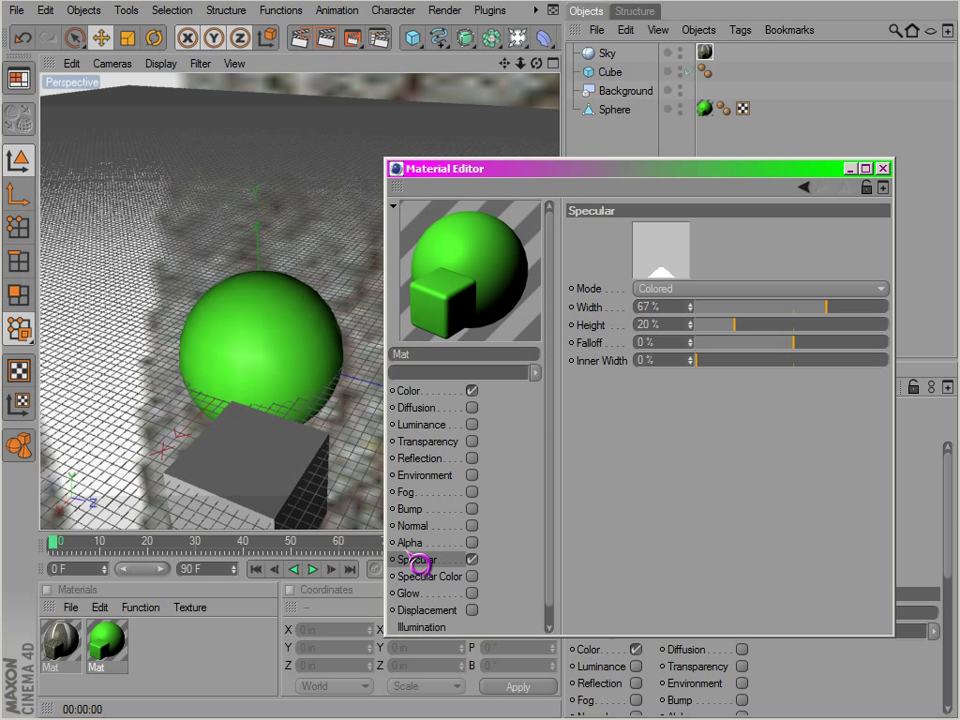
{"action": "left_click", "coordinate": [432, 576]}
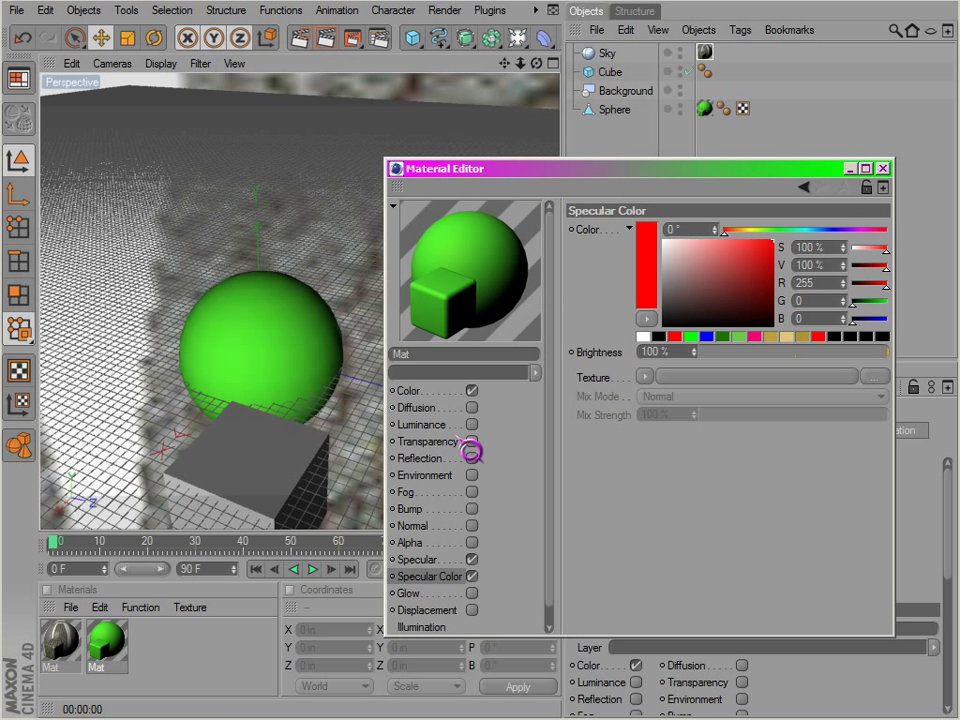
{"action": "left_click", "coordinate": [416, 560]}
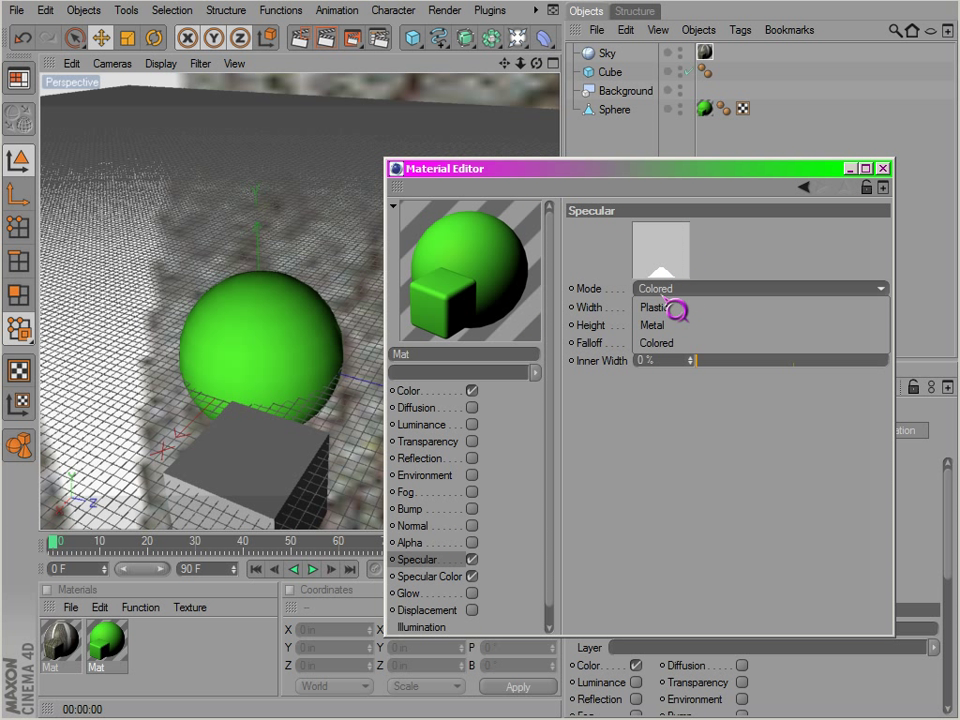
{"action": "left_click", "coordinate": [652, 308]}
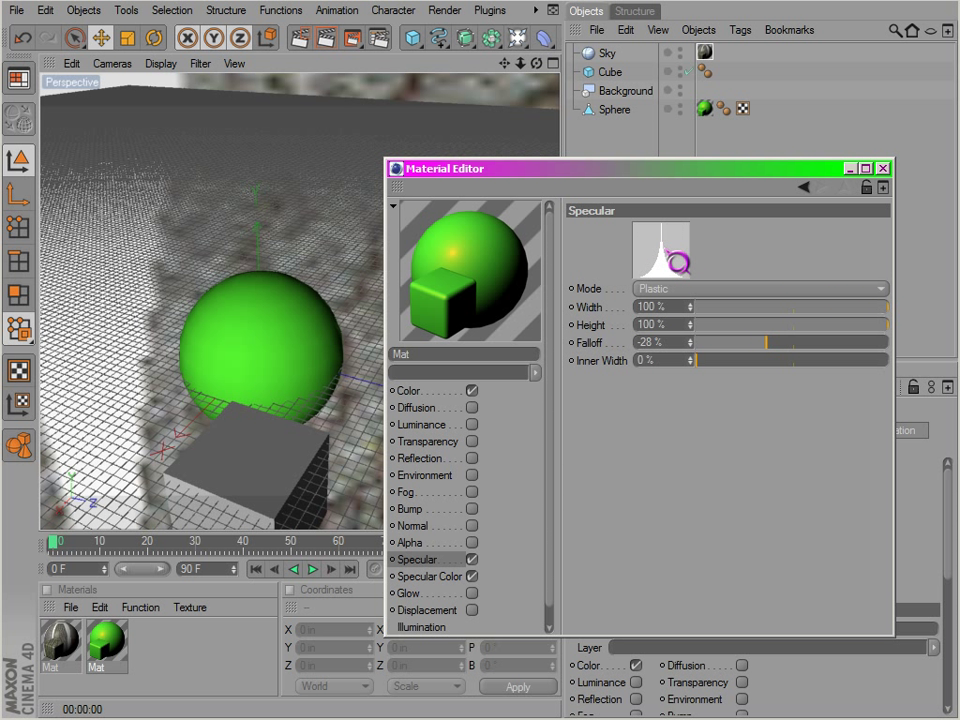
Adjust the highlight's Inner Width to about 14%
{"action": "left_click_drag", "start_coordinate": [670, 360], "coordinate": [776, 370]}
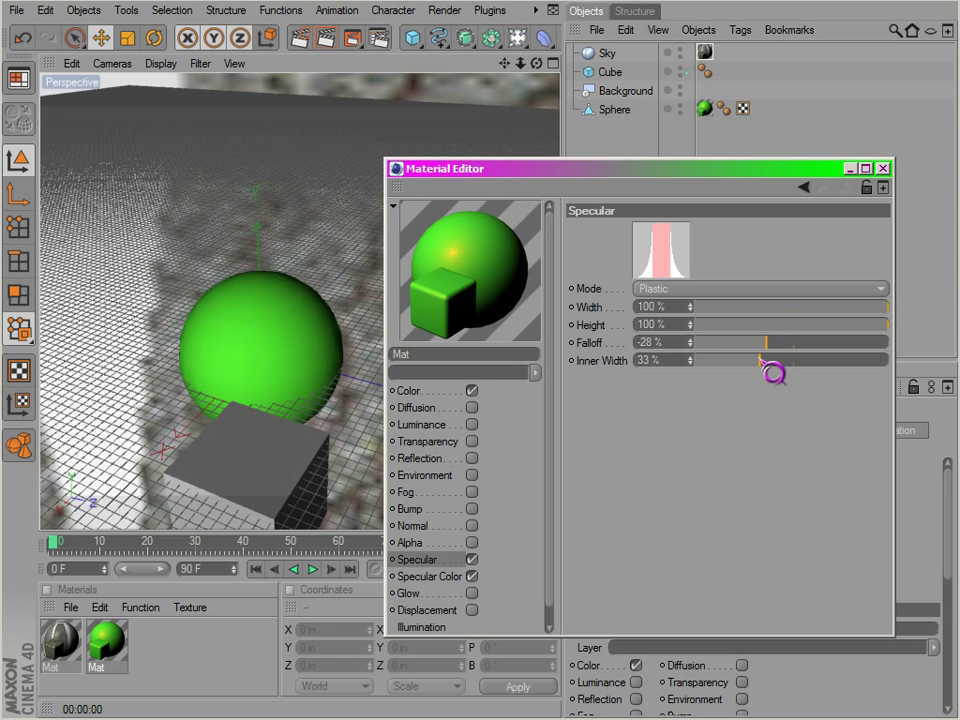
{"action": "left_click_drag", "start_coordinate": [790, 360], "coordinate": [764, 360]}
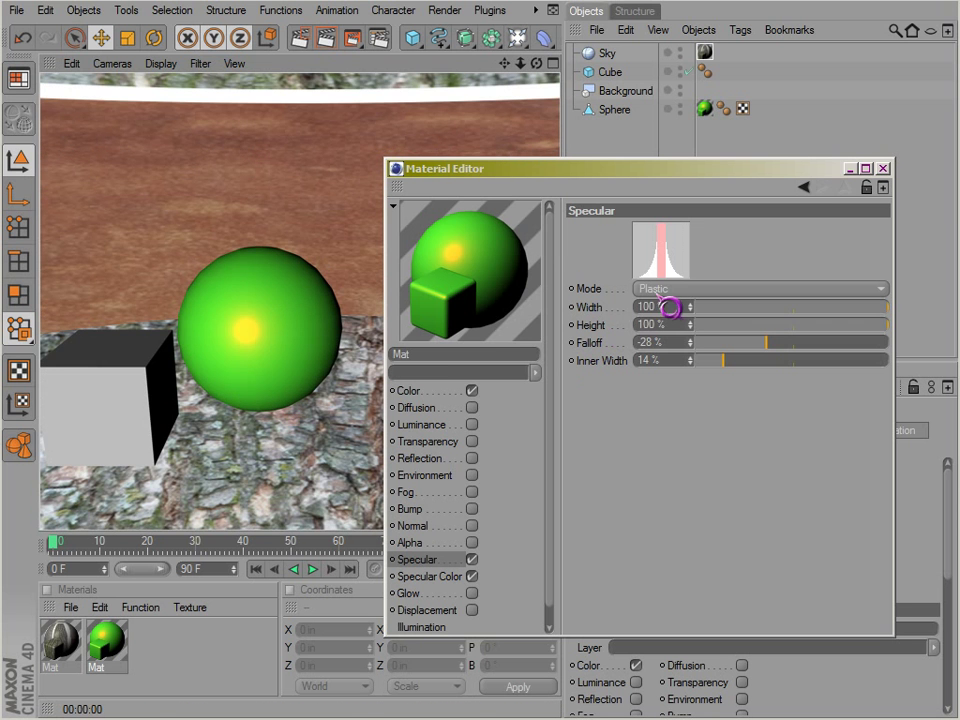
{"action": "left_click", "coordinate": [760, 288]}
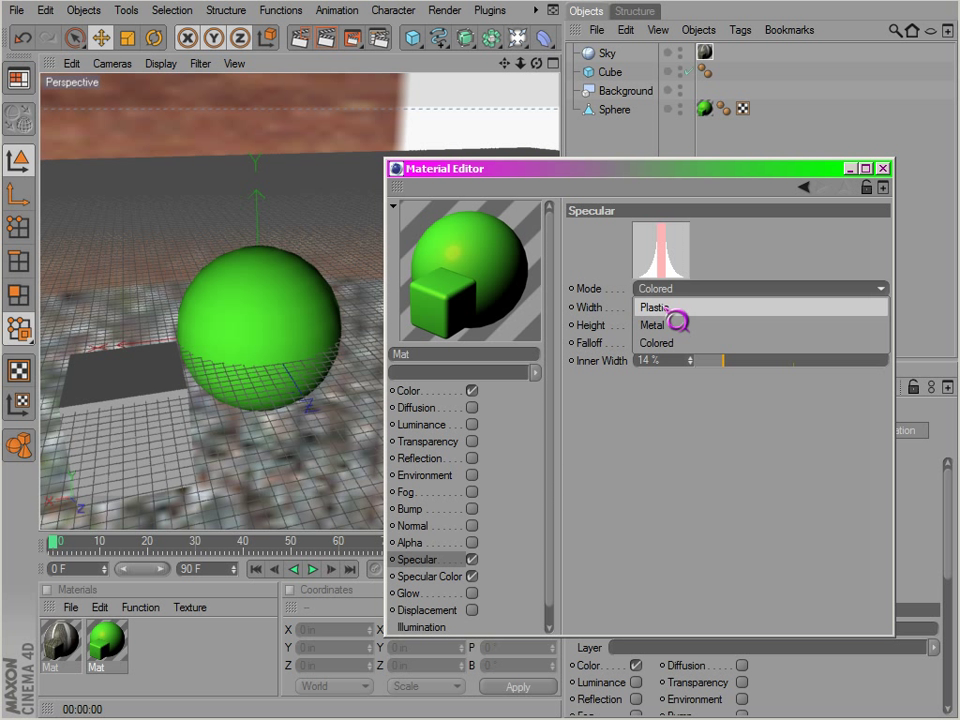
Load a Tiles shader into the Specular Color texture at full mix strength
{"action": "left_click", "coordinate": [656, 308]}
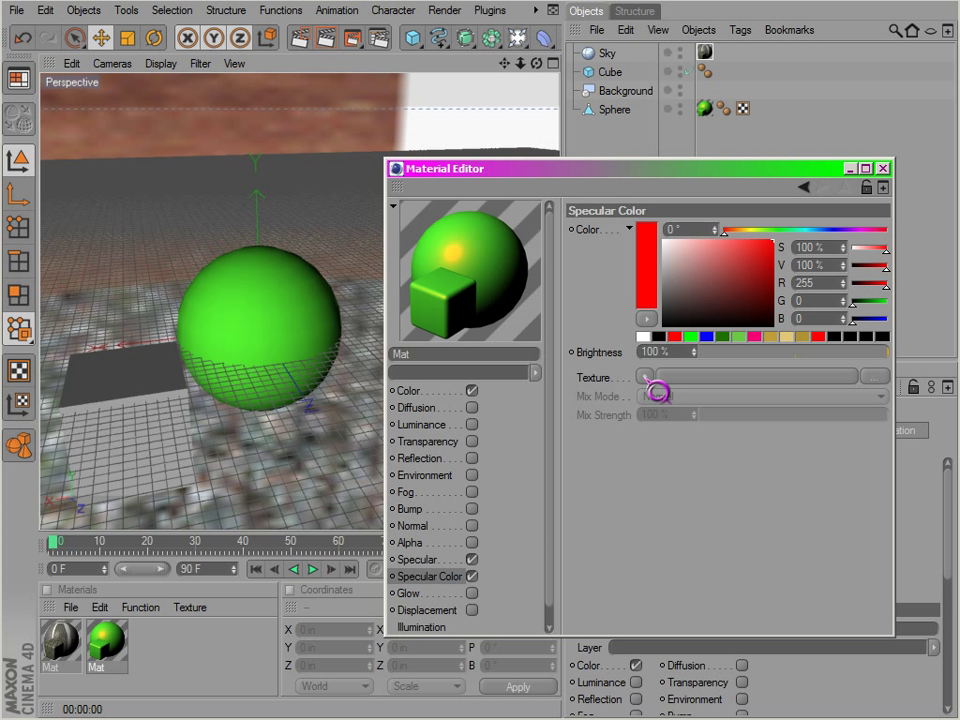
{"action": "left_click", "coordinate": [652, 376]}
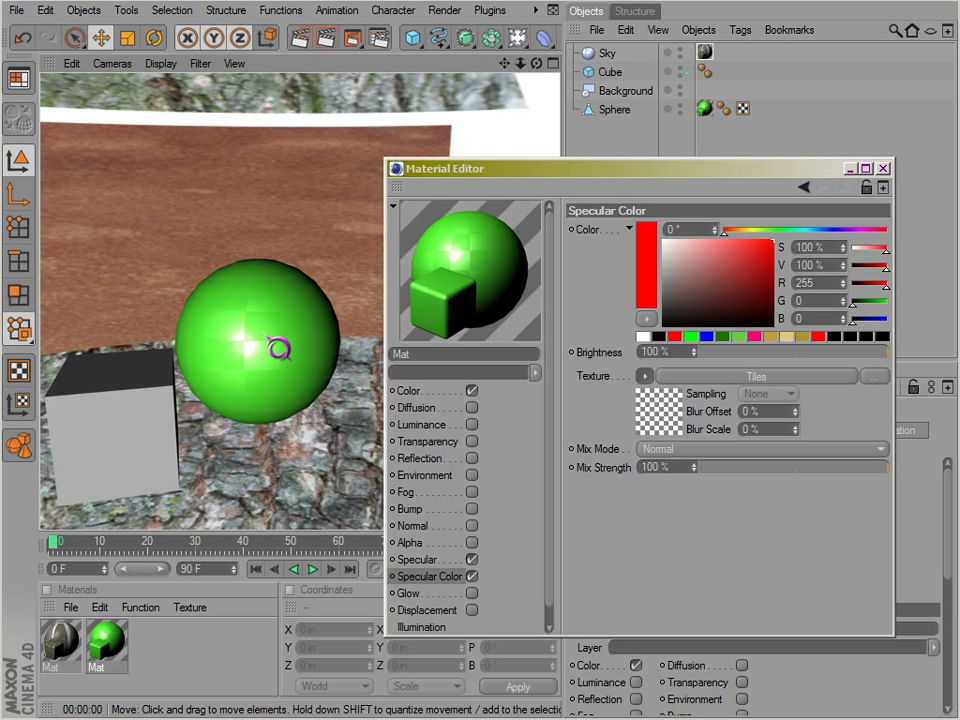
{"action": "mouse_move", "coordinate": [284, 350]}
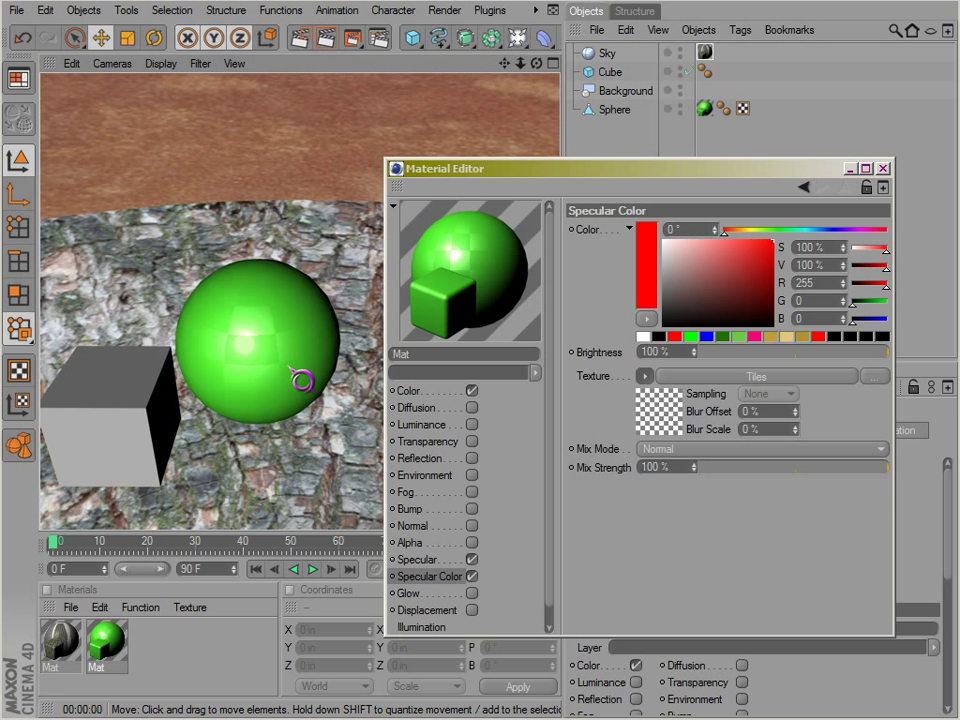
{"action": "mouse_move", "coordinate": [700, 394]}
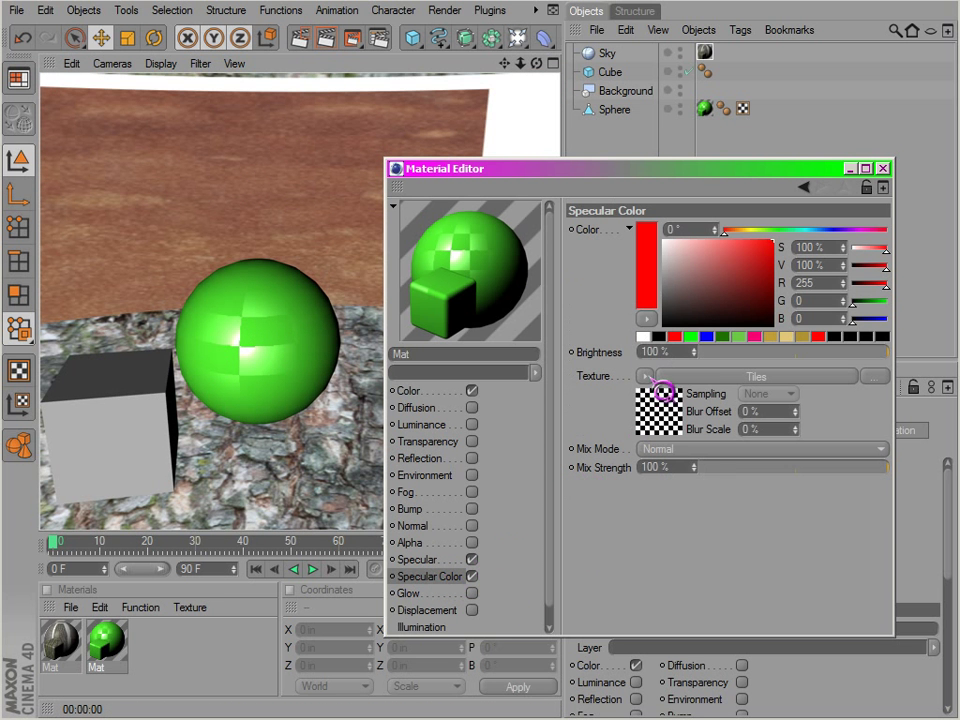
{"action": "left_click", "coordinate": [756, 448]}
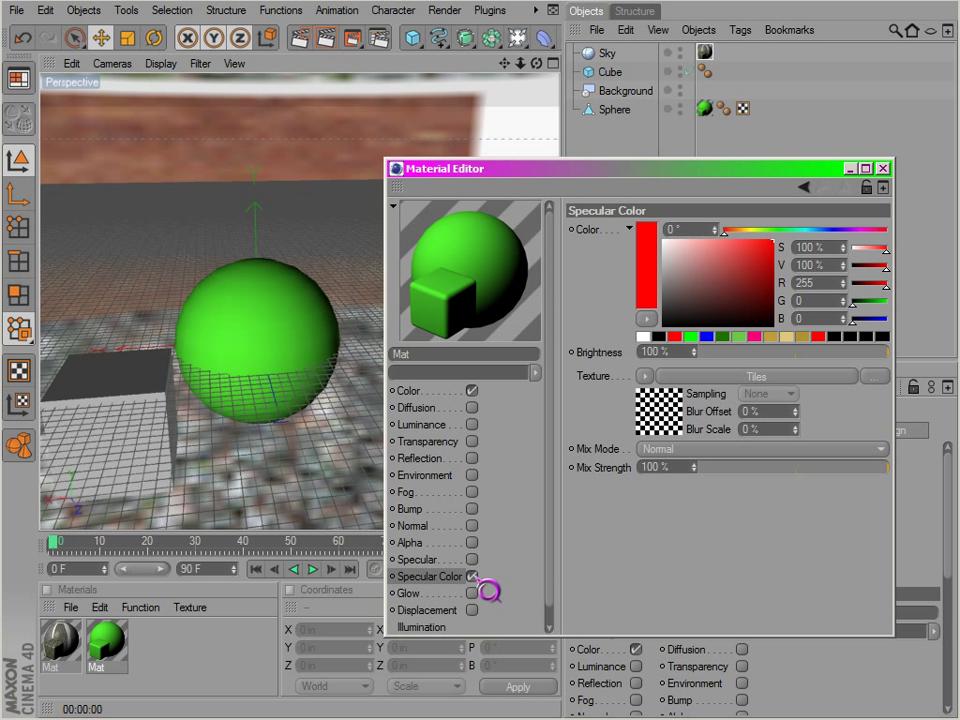
Switch on the Glow channel and raise its Frequency value
{"action": "left_click", "coordinate": [408, 592]}
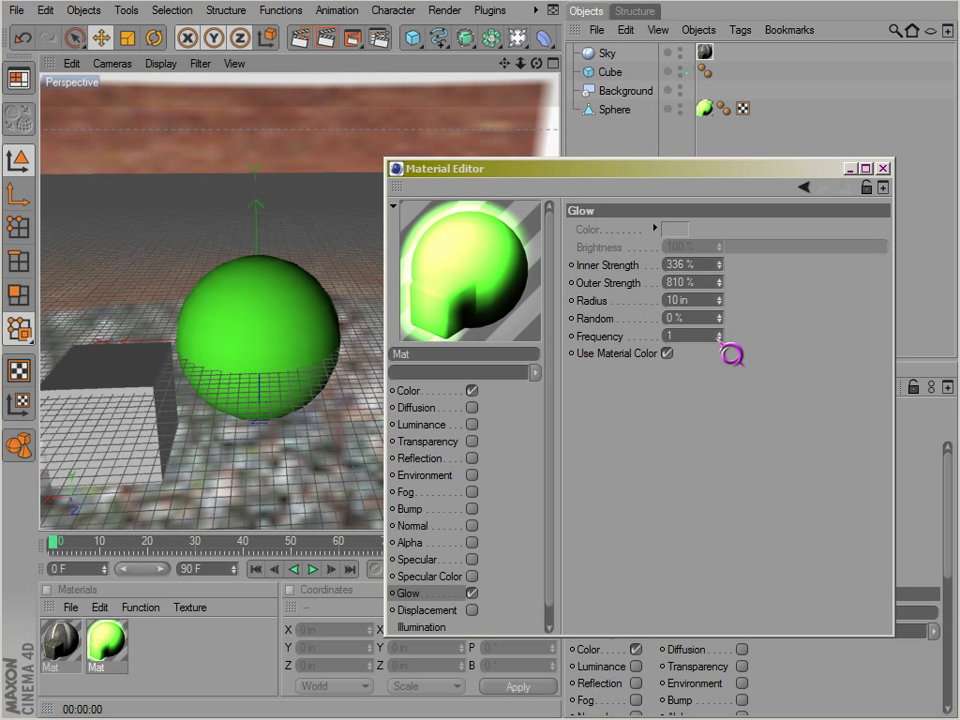
{"action": "left_click_drag", "start_coordinate": [690, 336], "coordinate": [696, 360]}
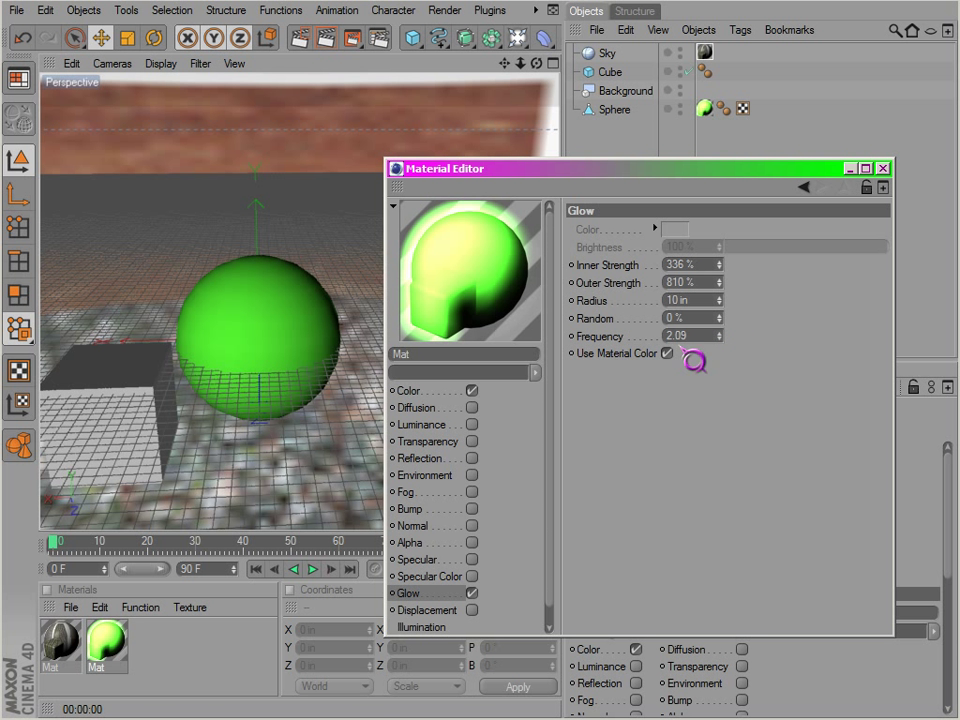